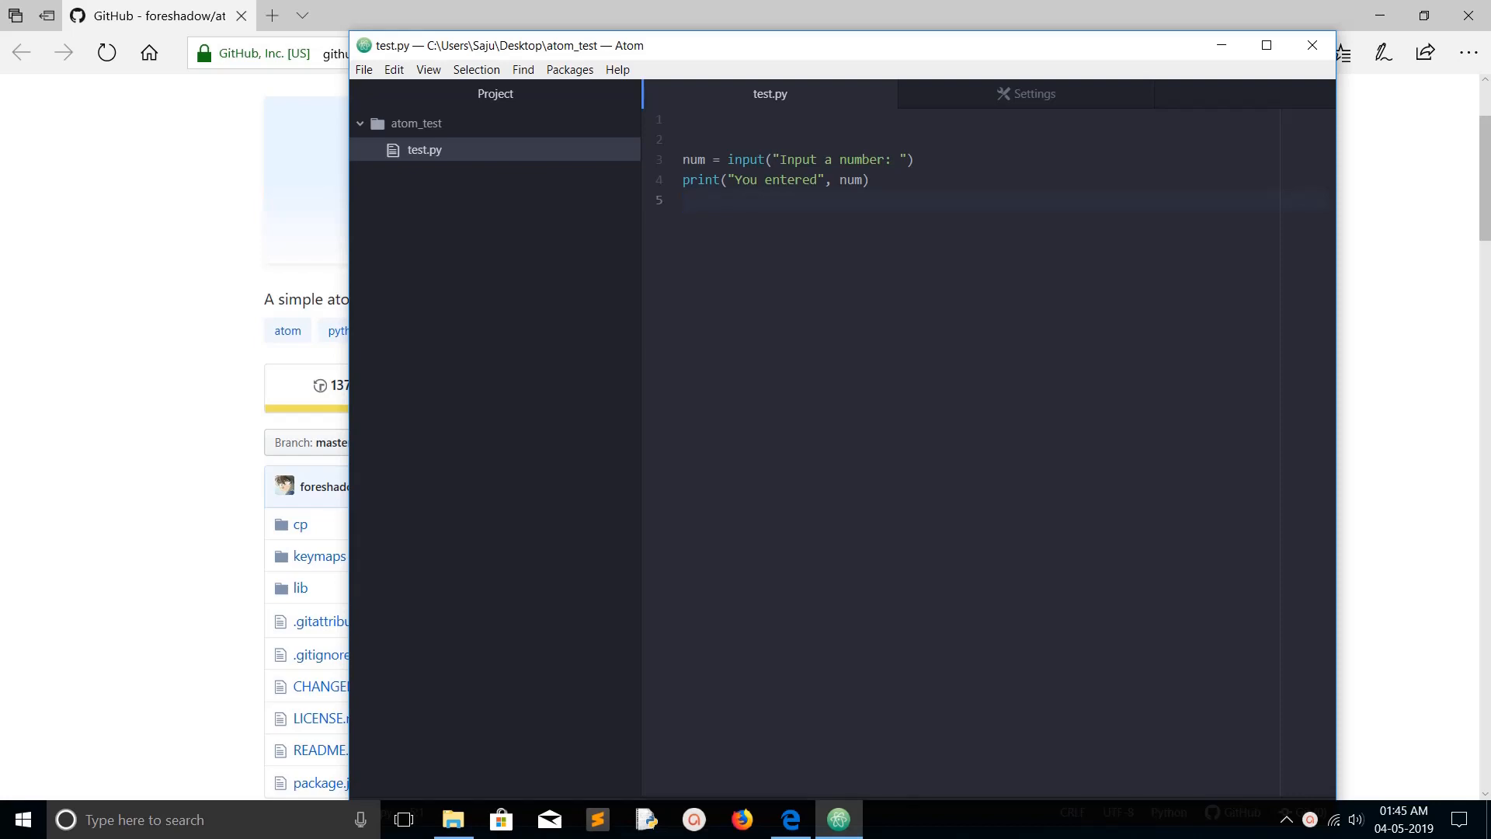
Remove the stray 'F5' text from test.py, restoring the saved script
left_click(685, 200)
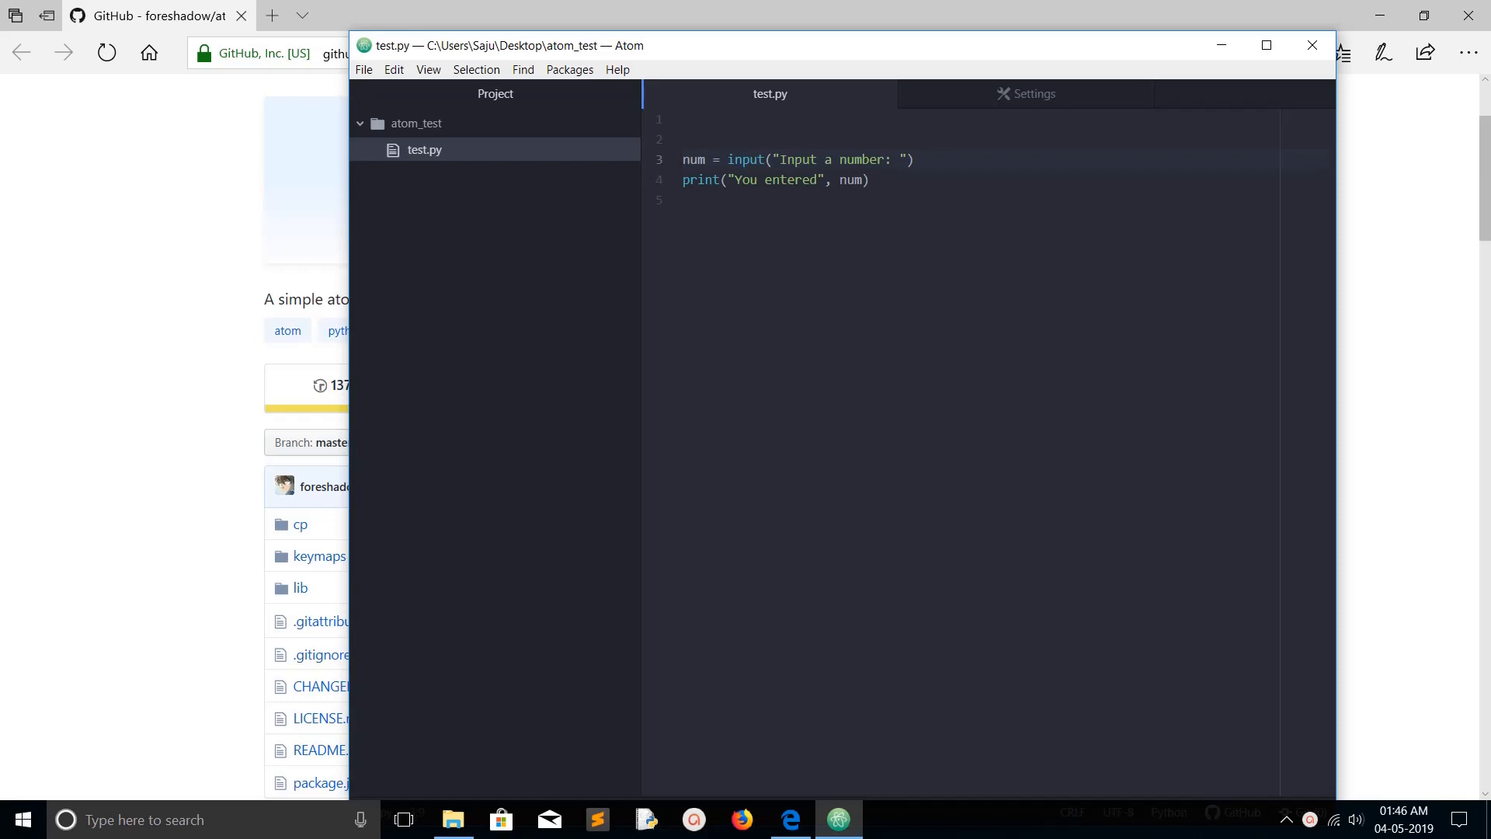
double_click(791, 180)
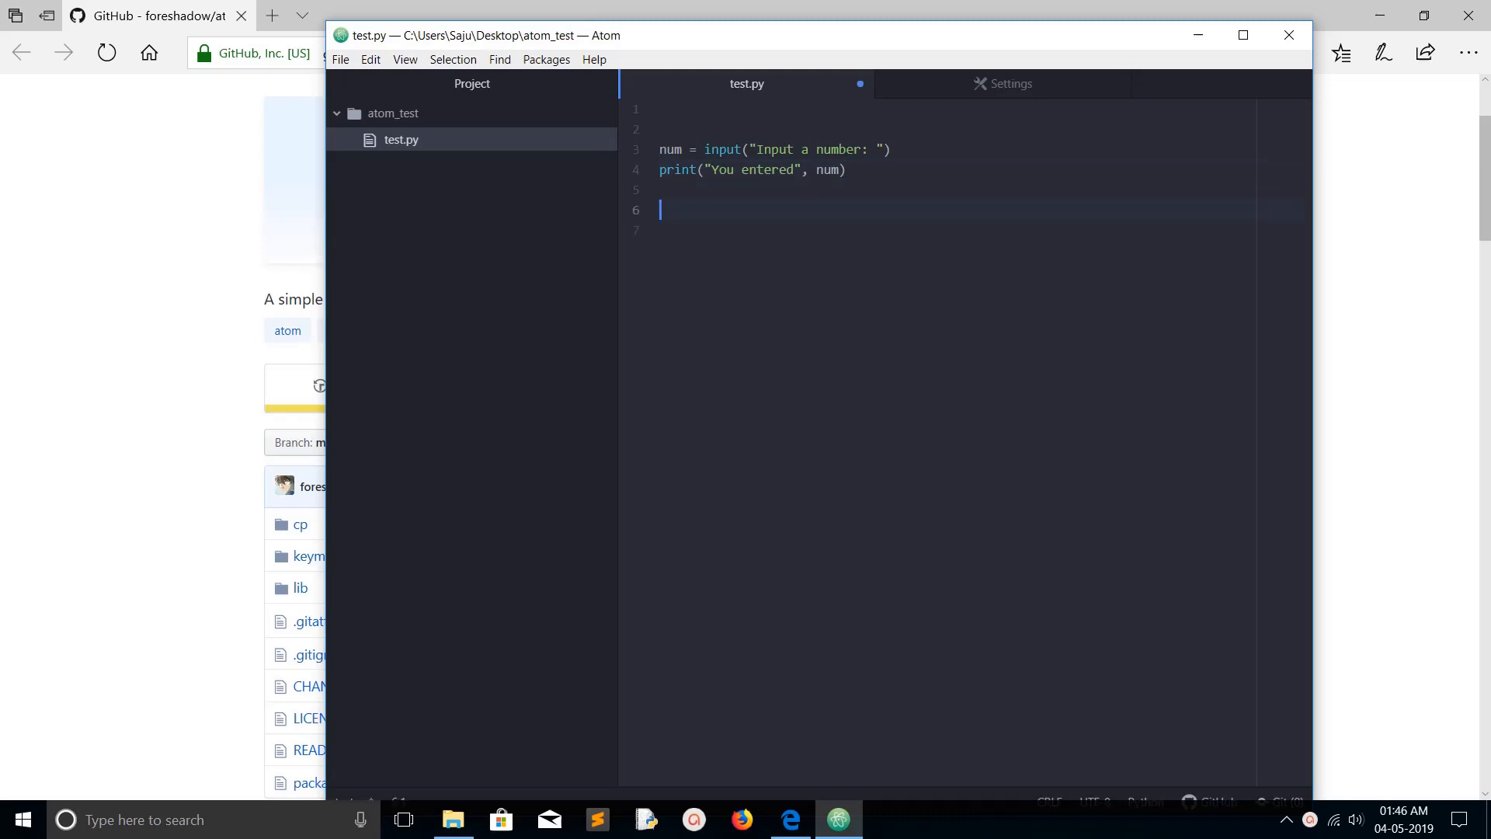
type("F5")
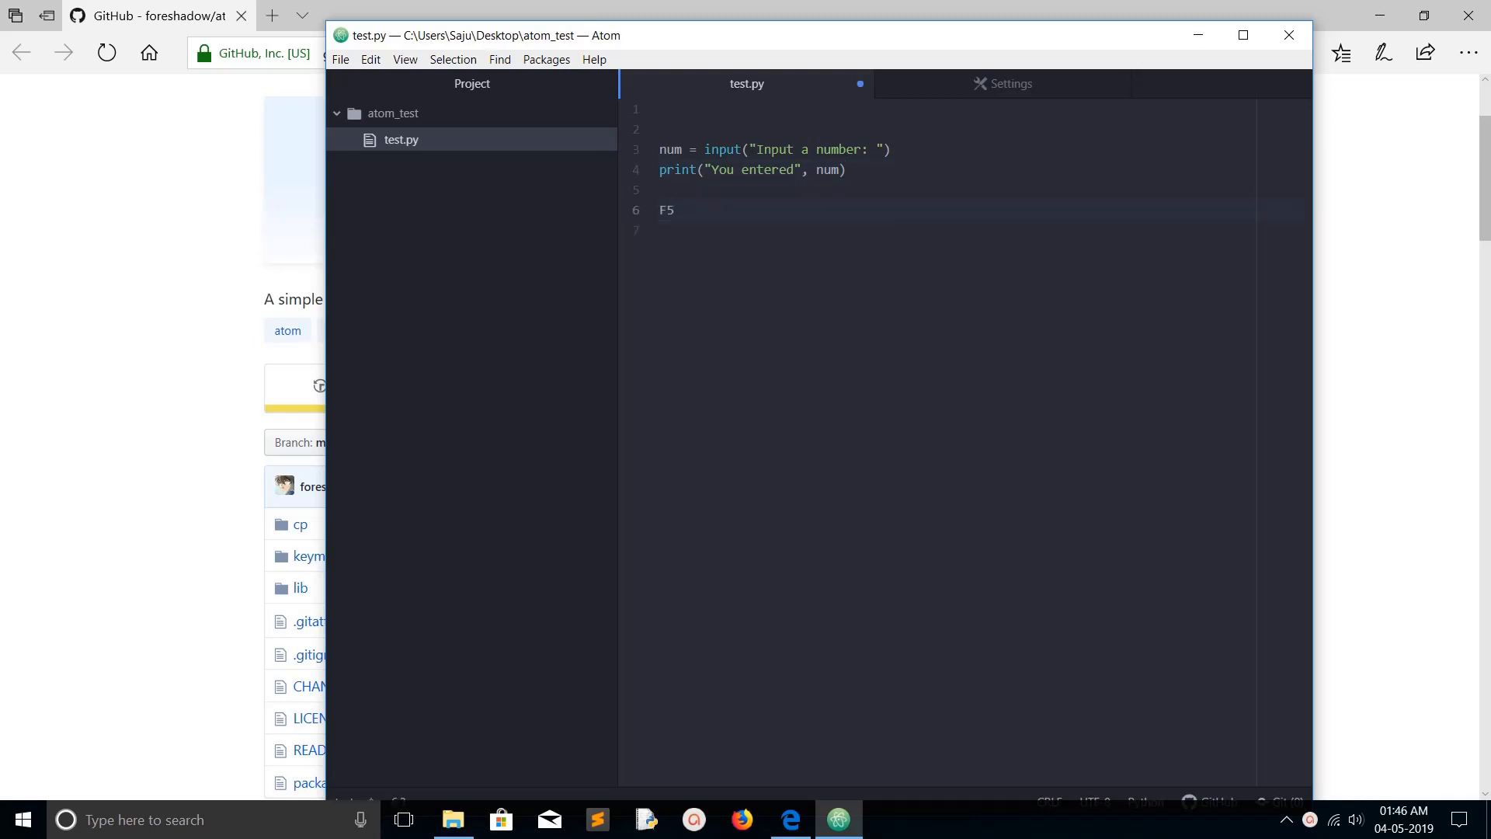
key("Backspace")
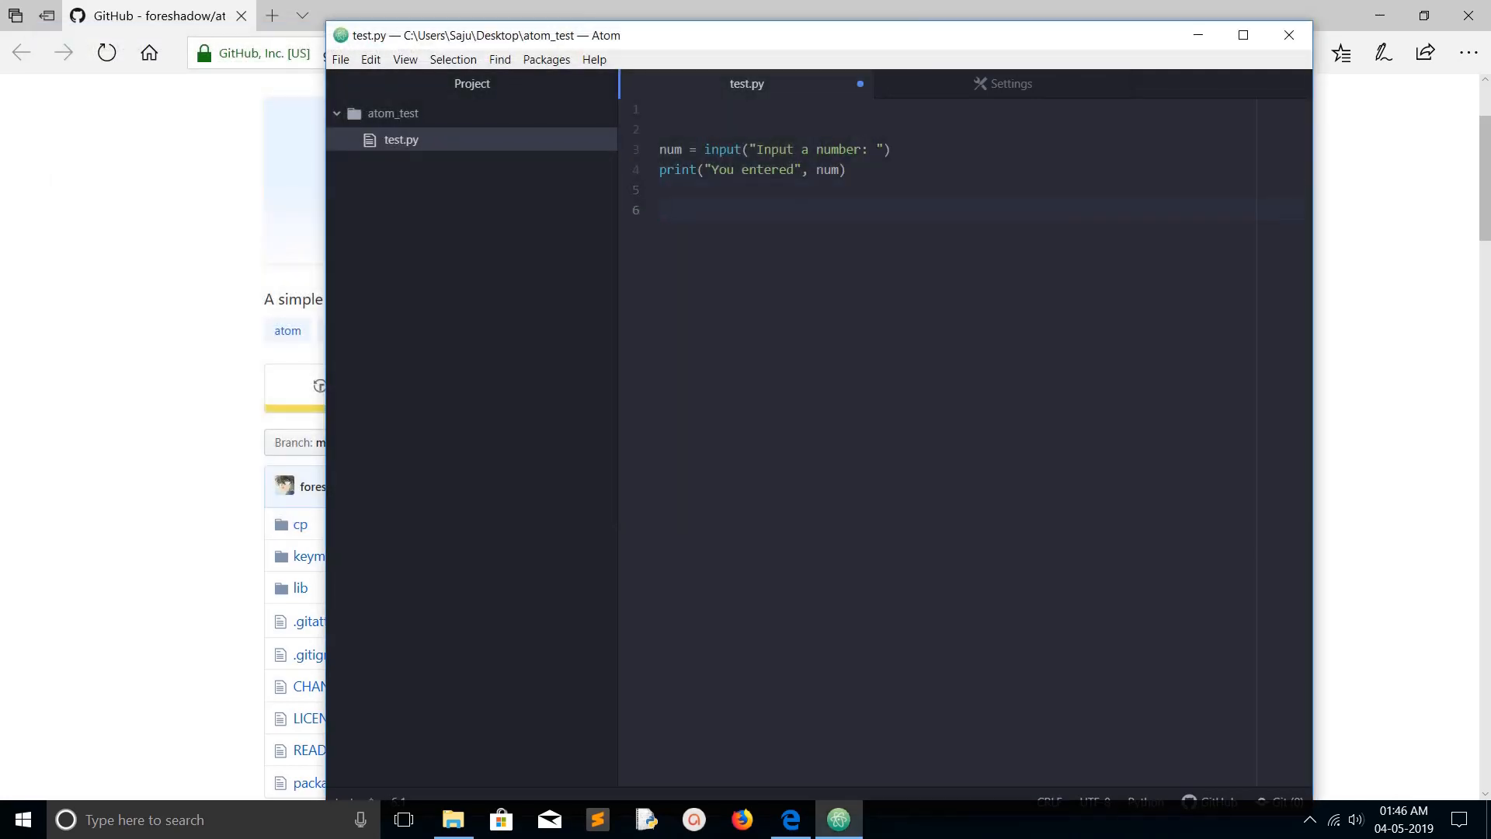
key("backspace")
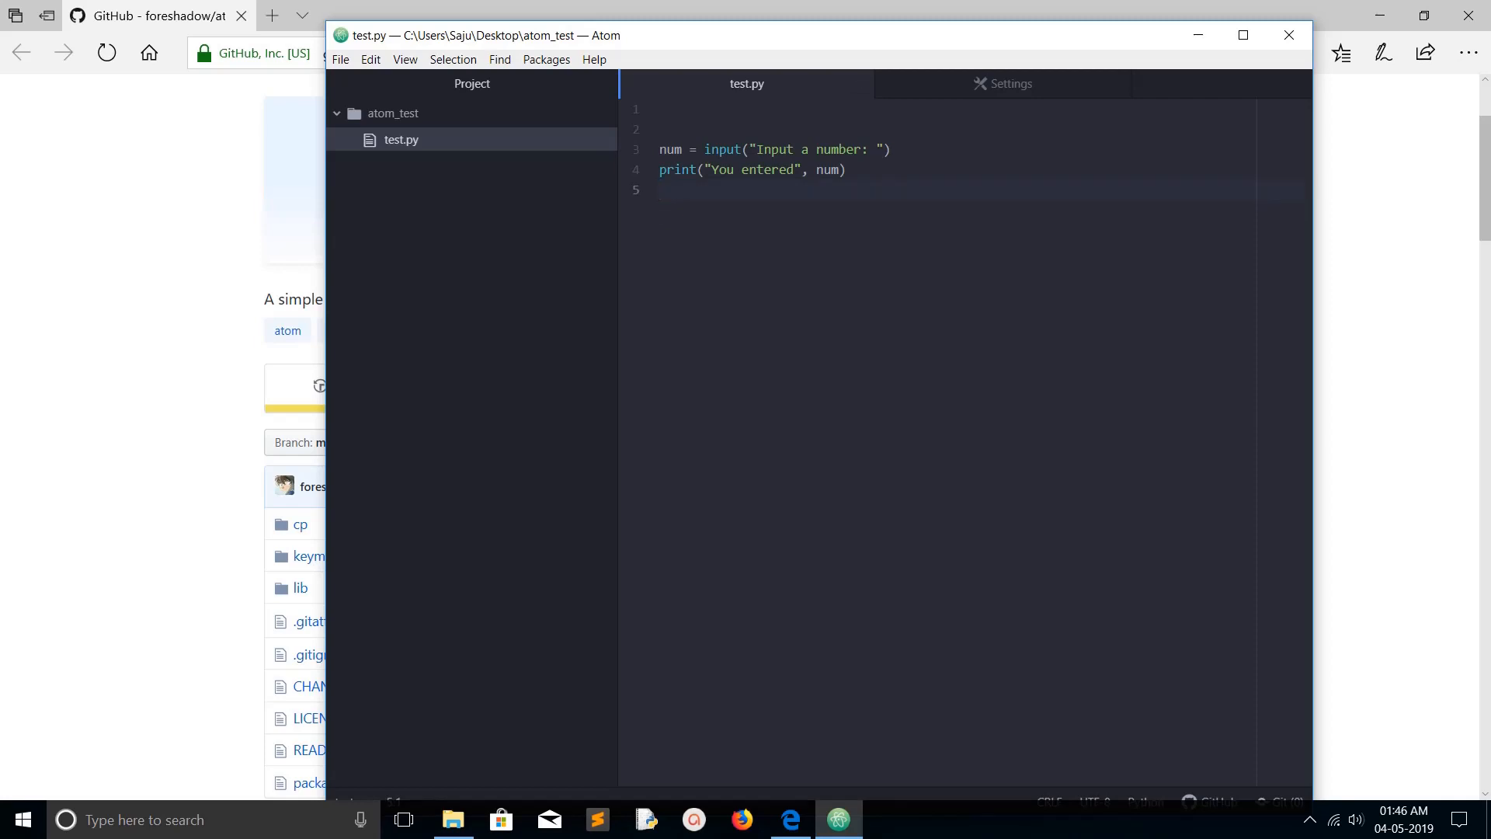
Open File > Settings and switch to the Packages section
left_click(340, 59)
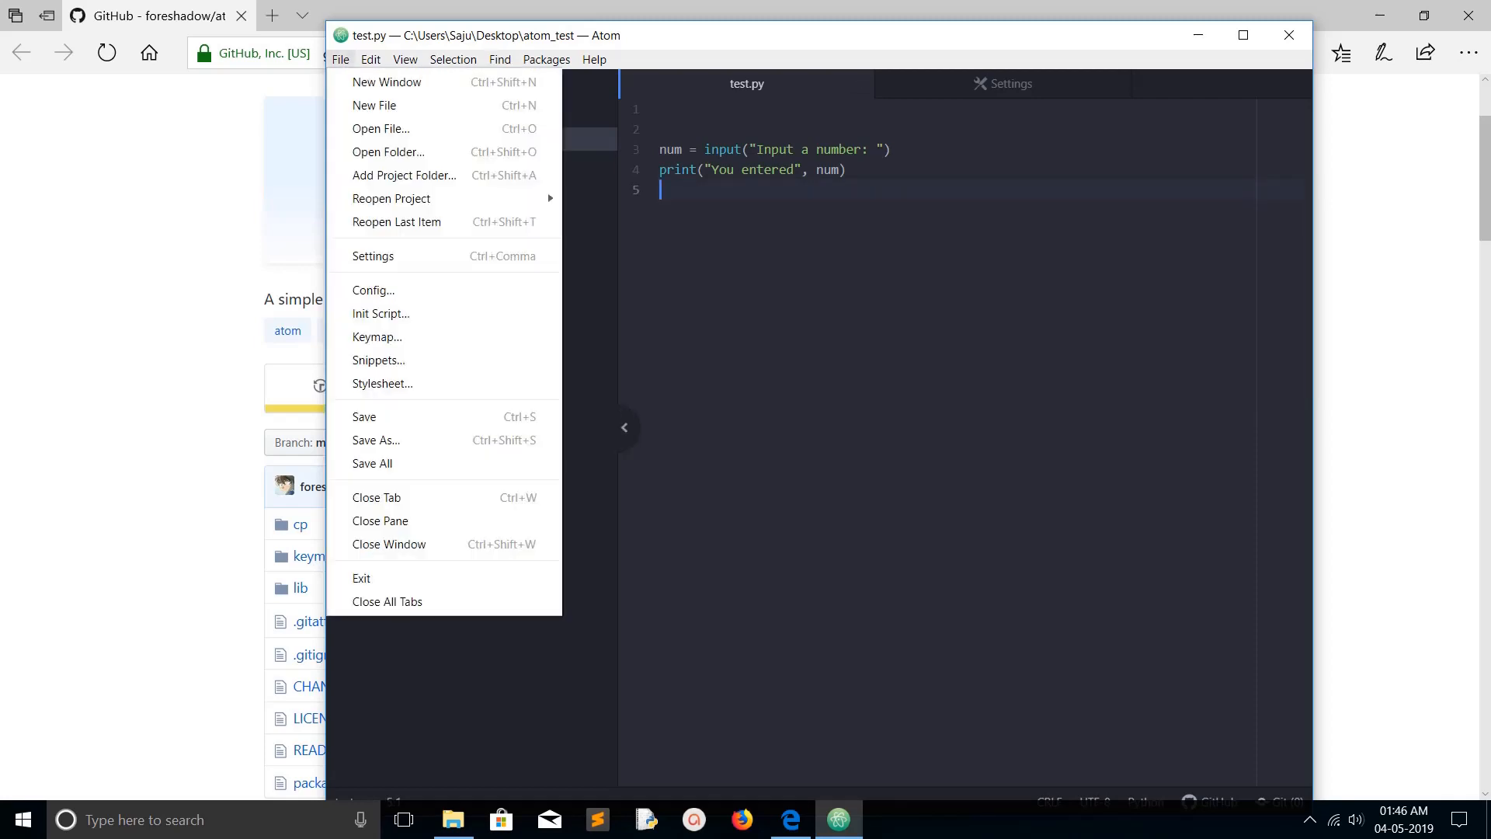
mouse_move(404, 175)
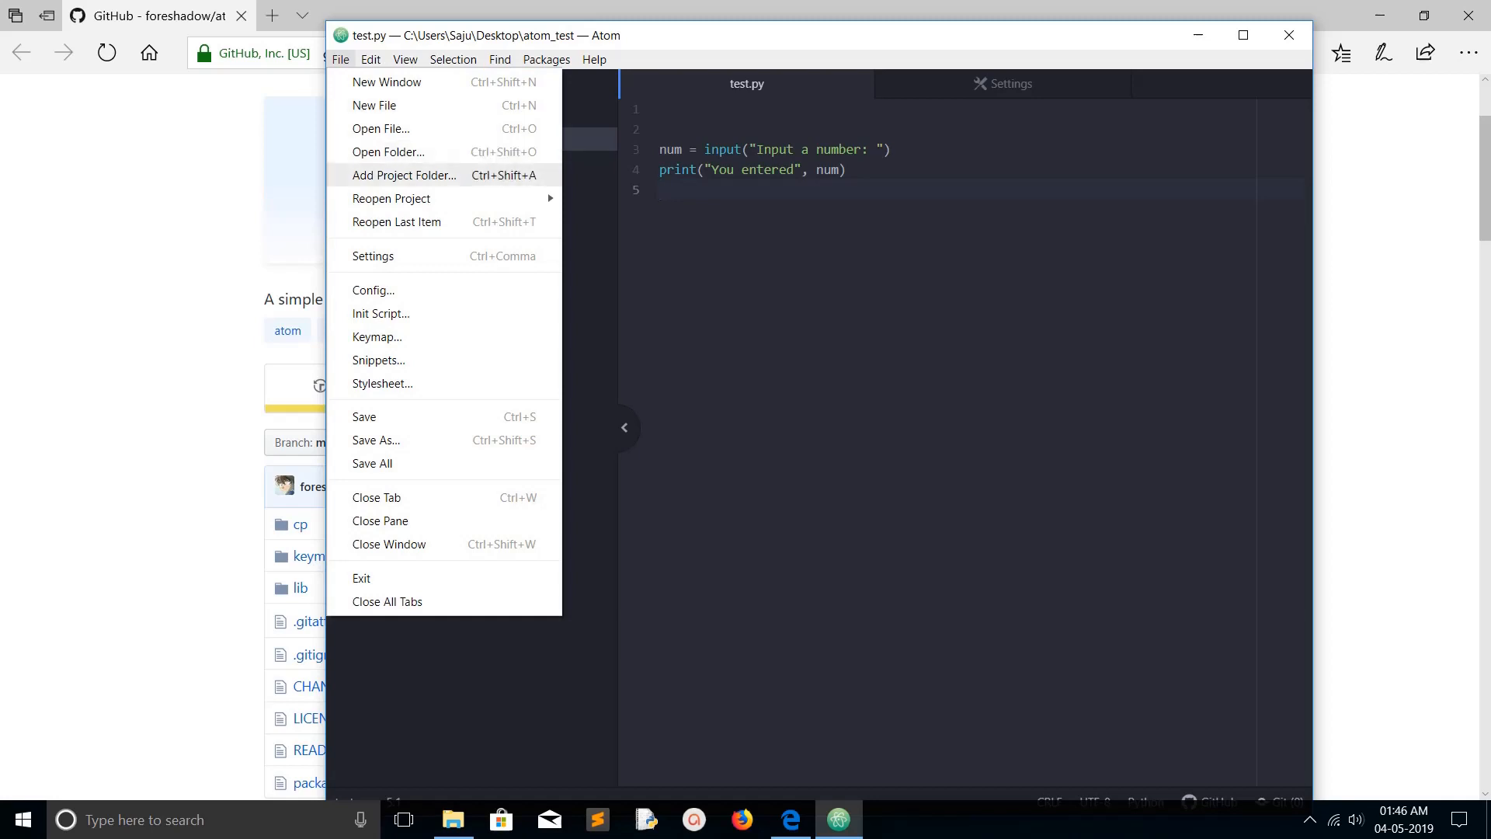
left_click(372, 254)
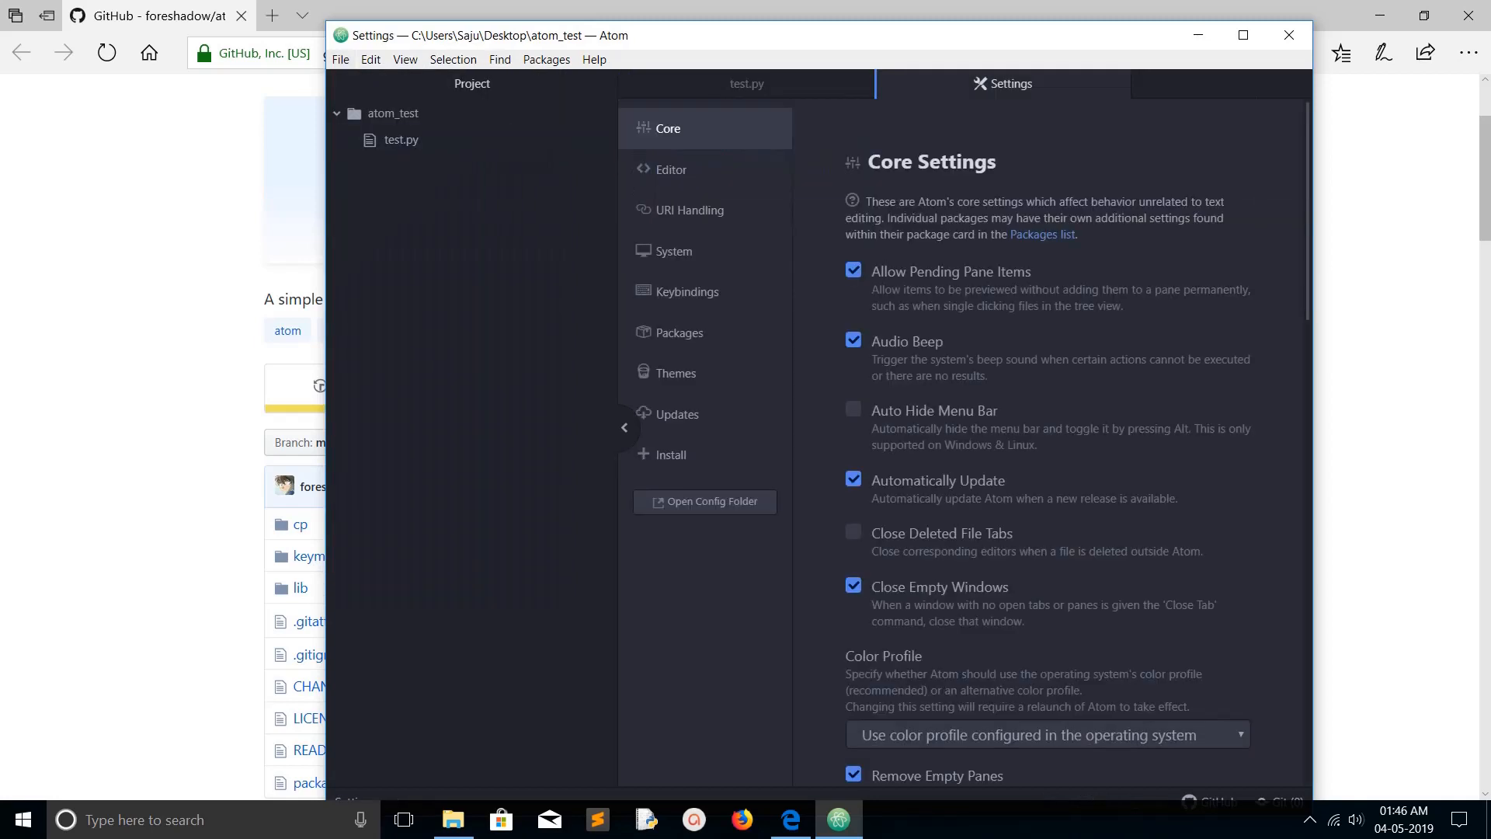
left_click(679, 332)
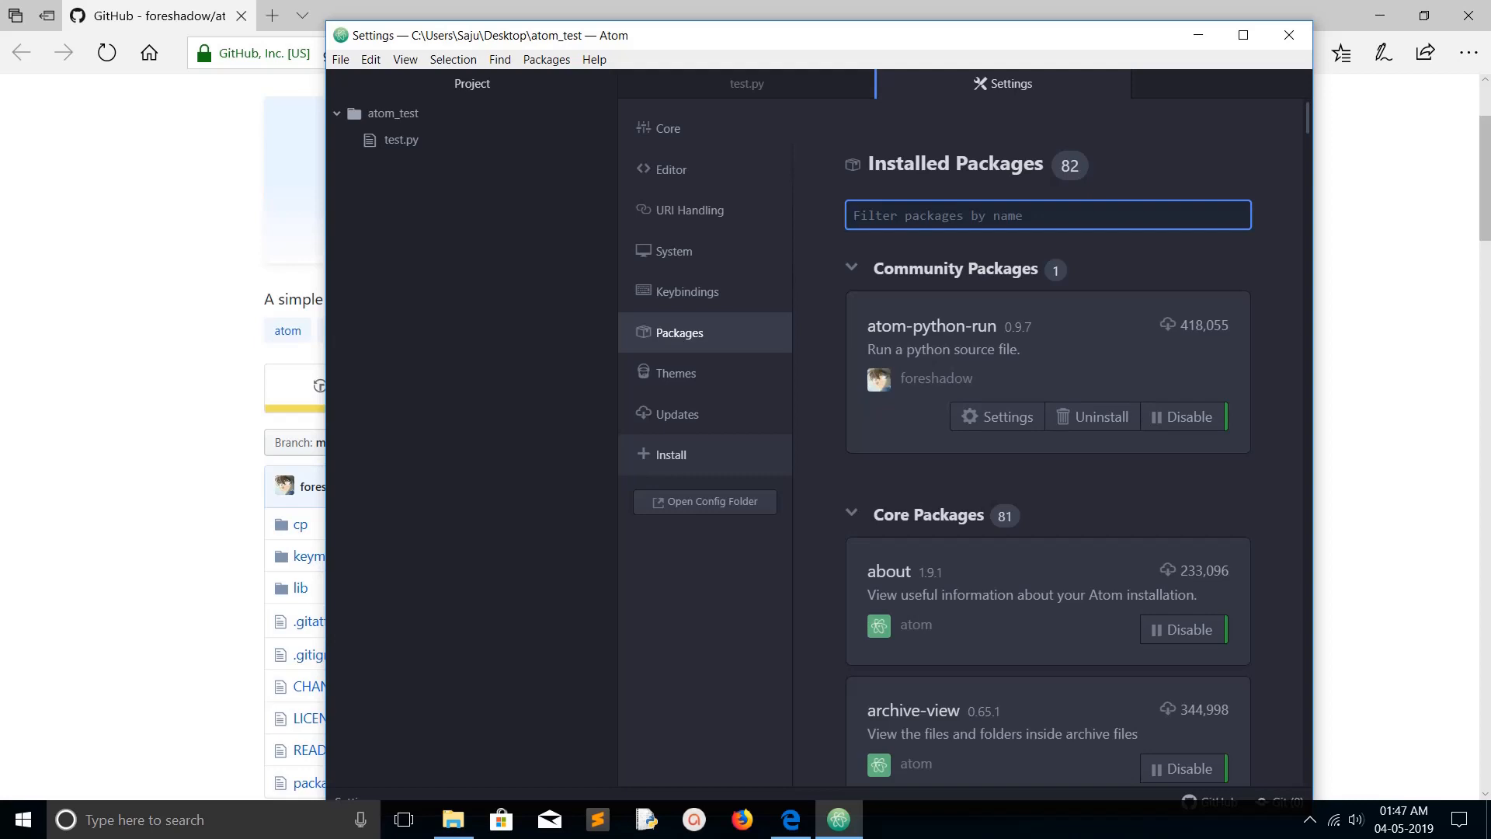
Search installable packages for 'python' and scroll through the matching results
left_click(670, 454)
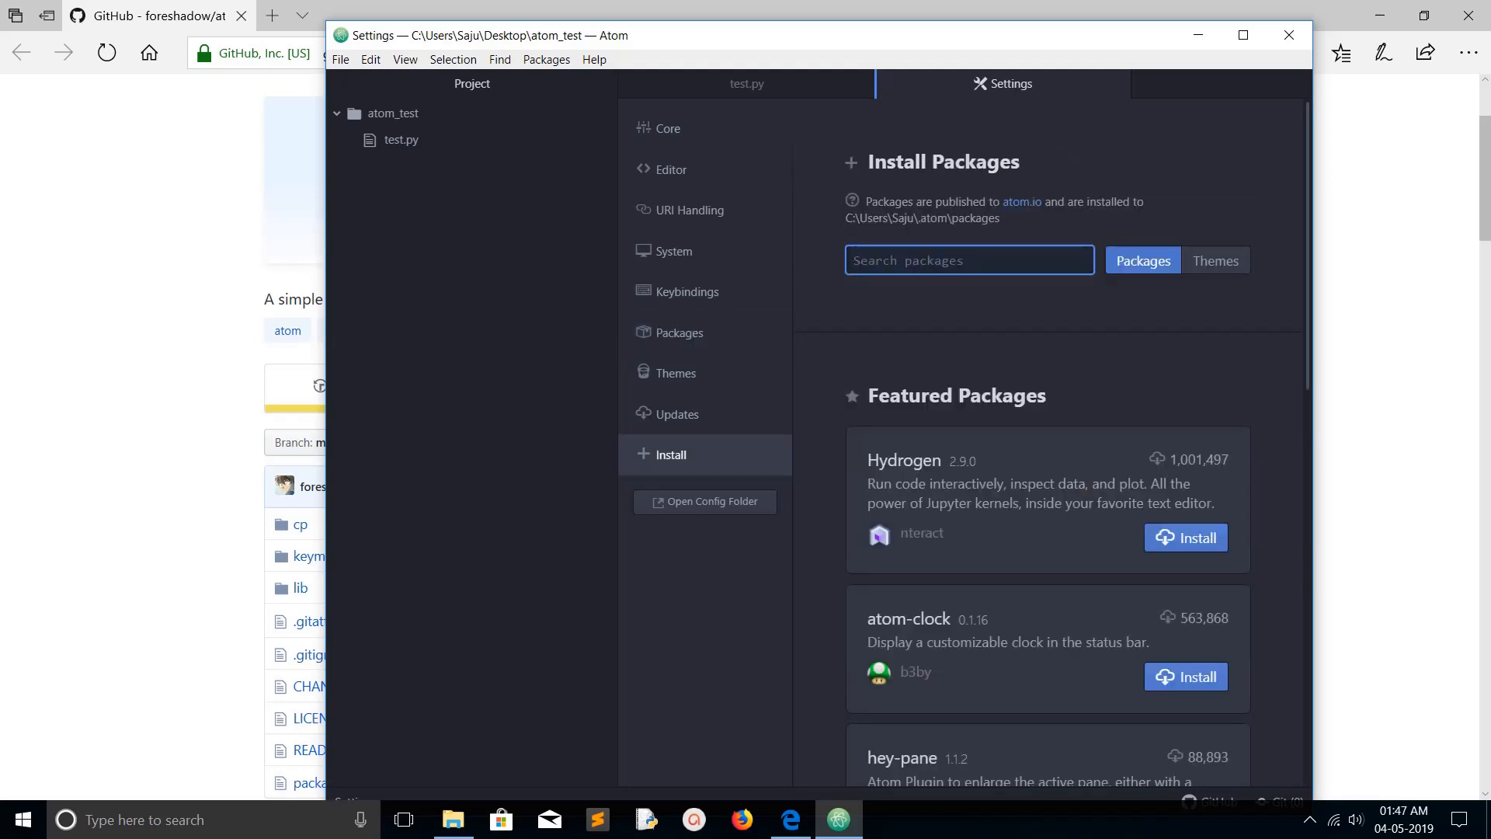
type("py")
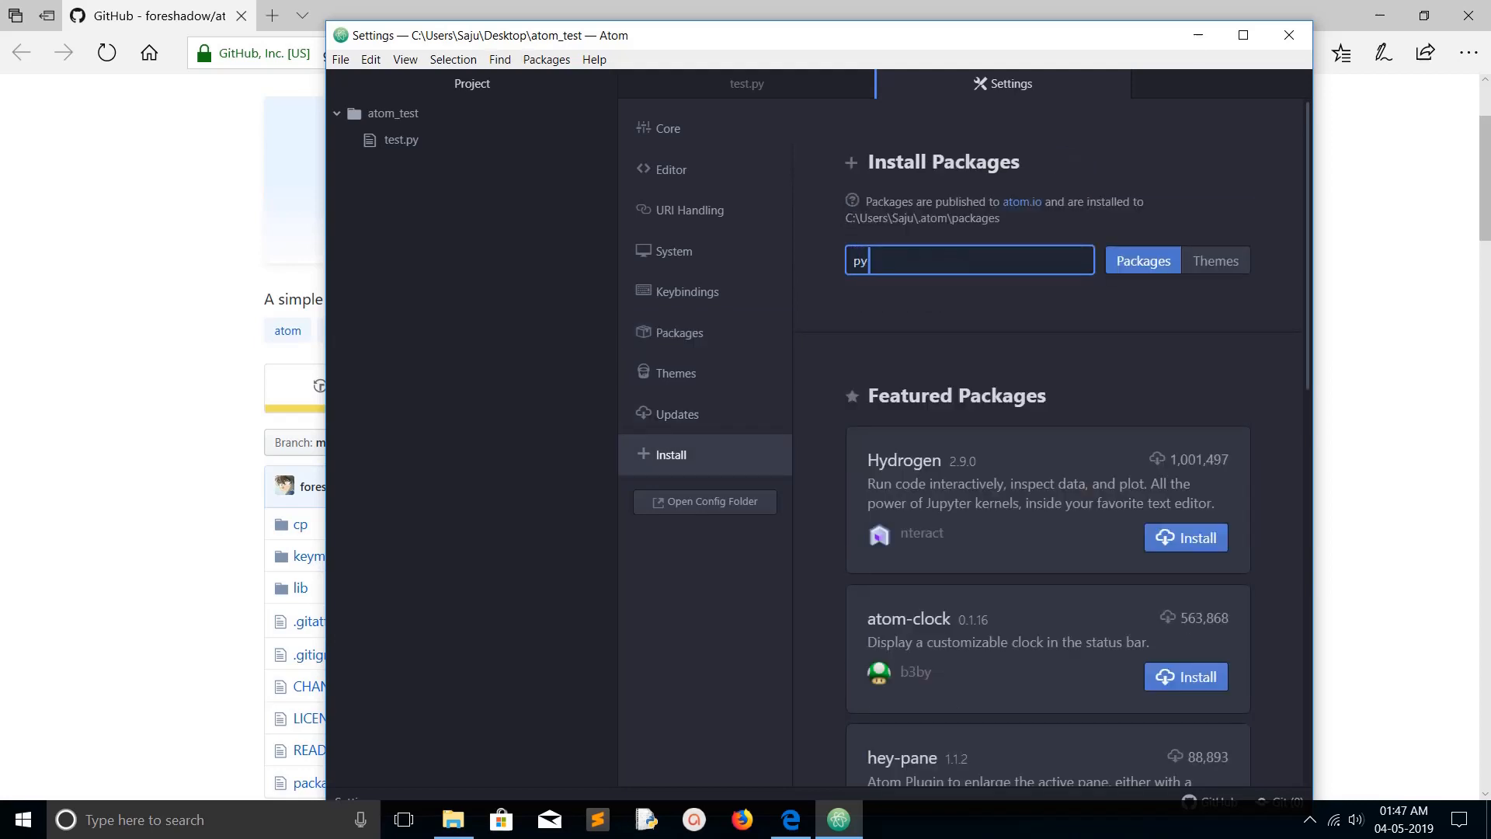
type("thon")
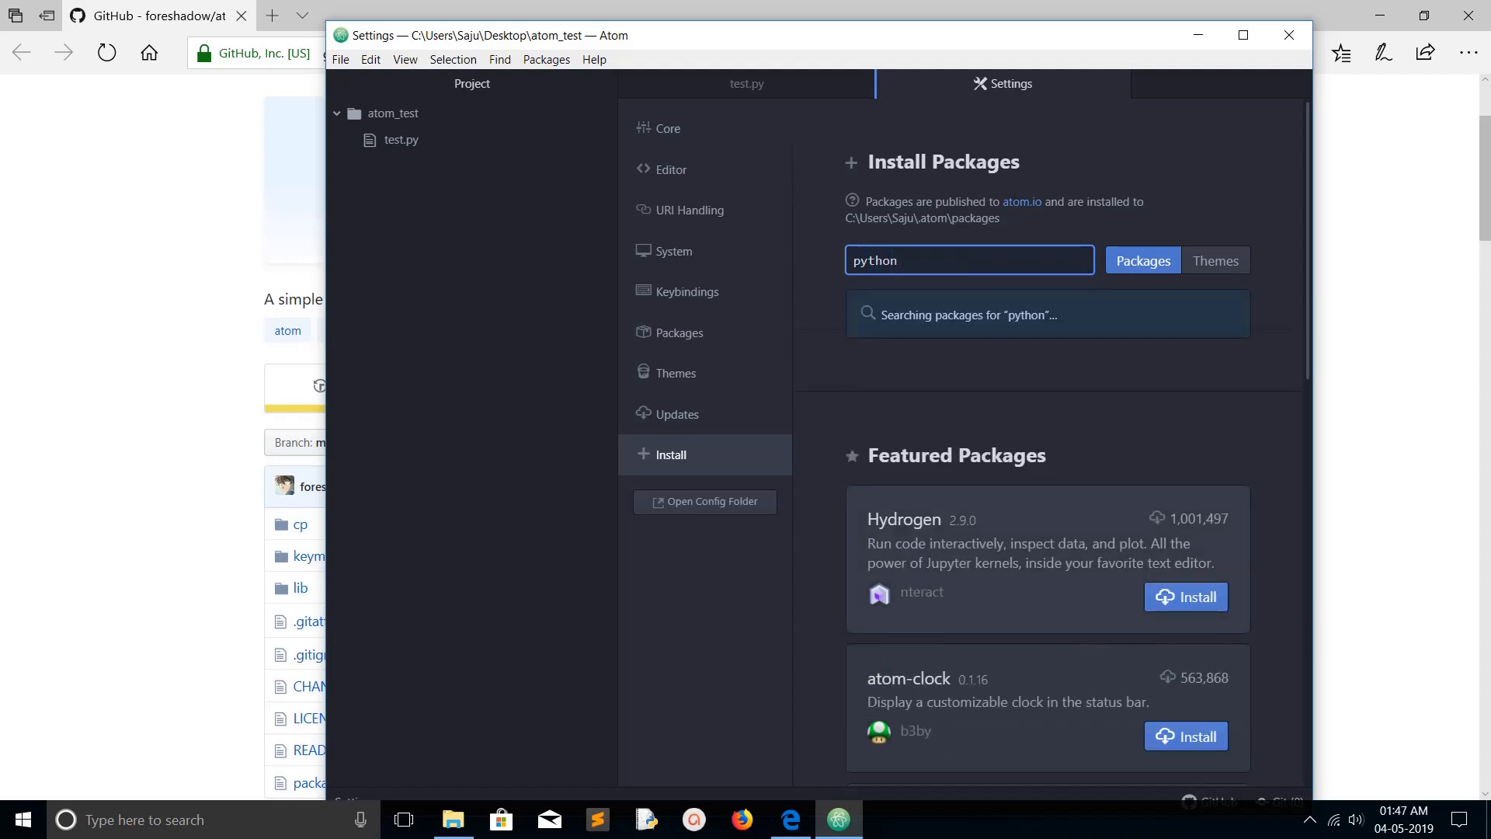
scroll("down", 3)
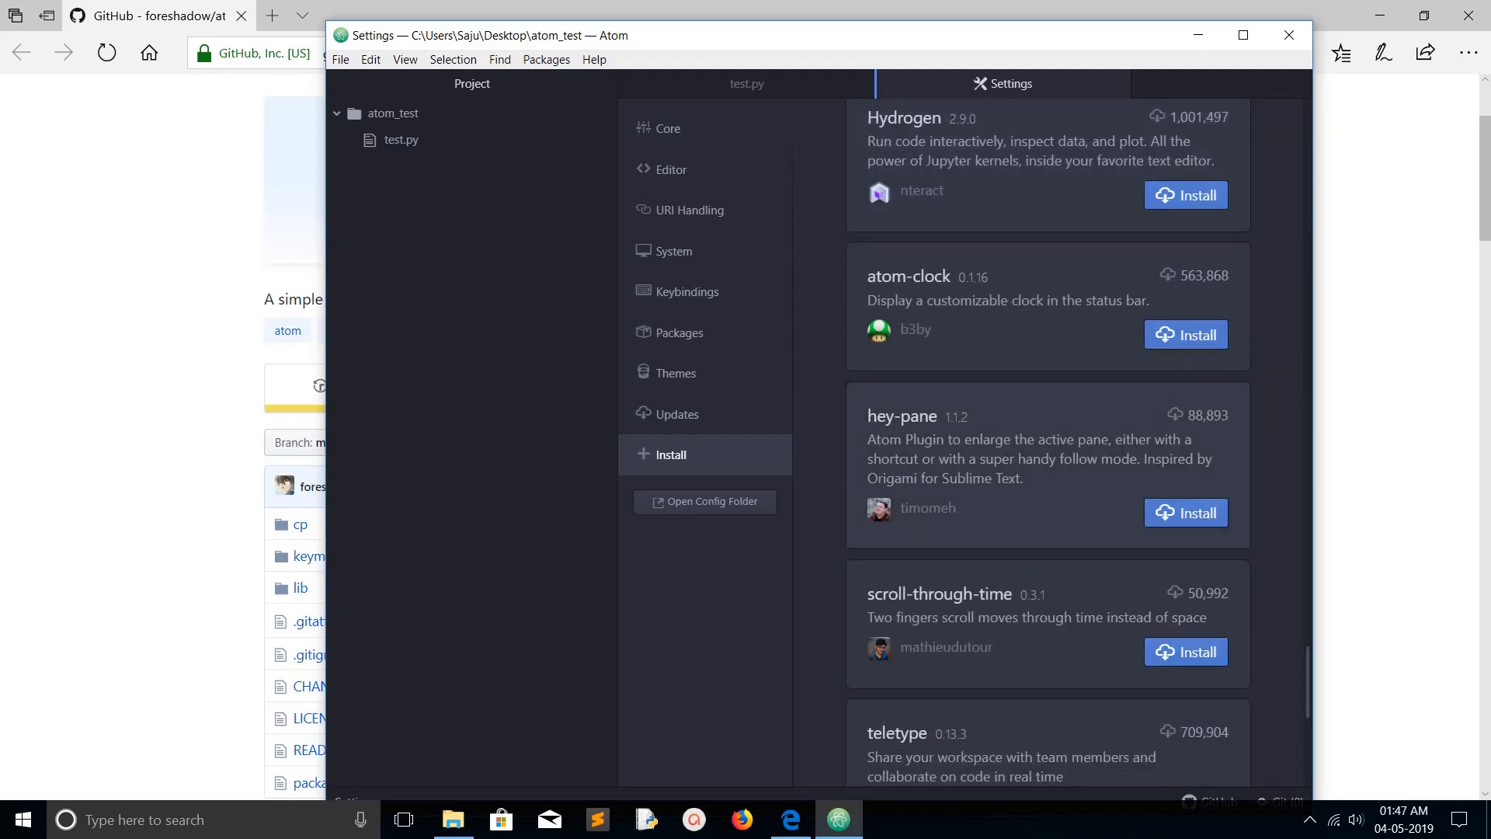
scroll("down", 3)
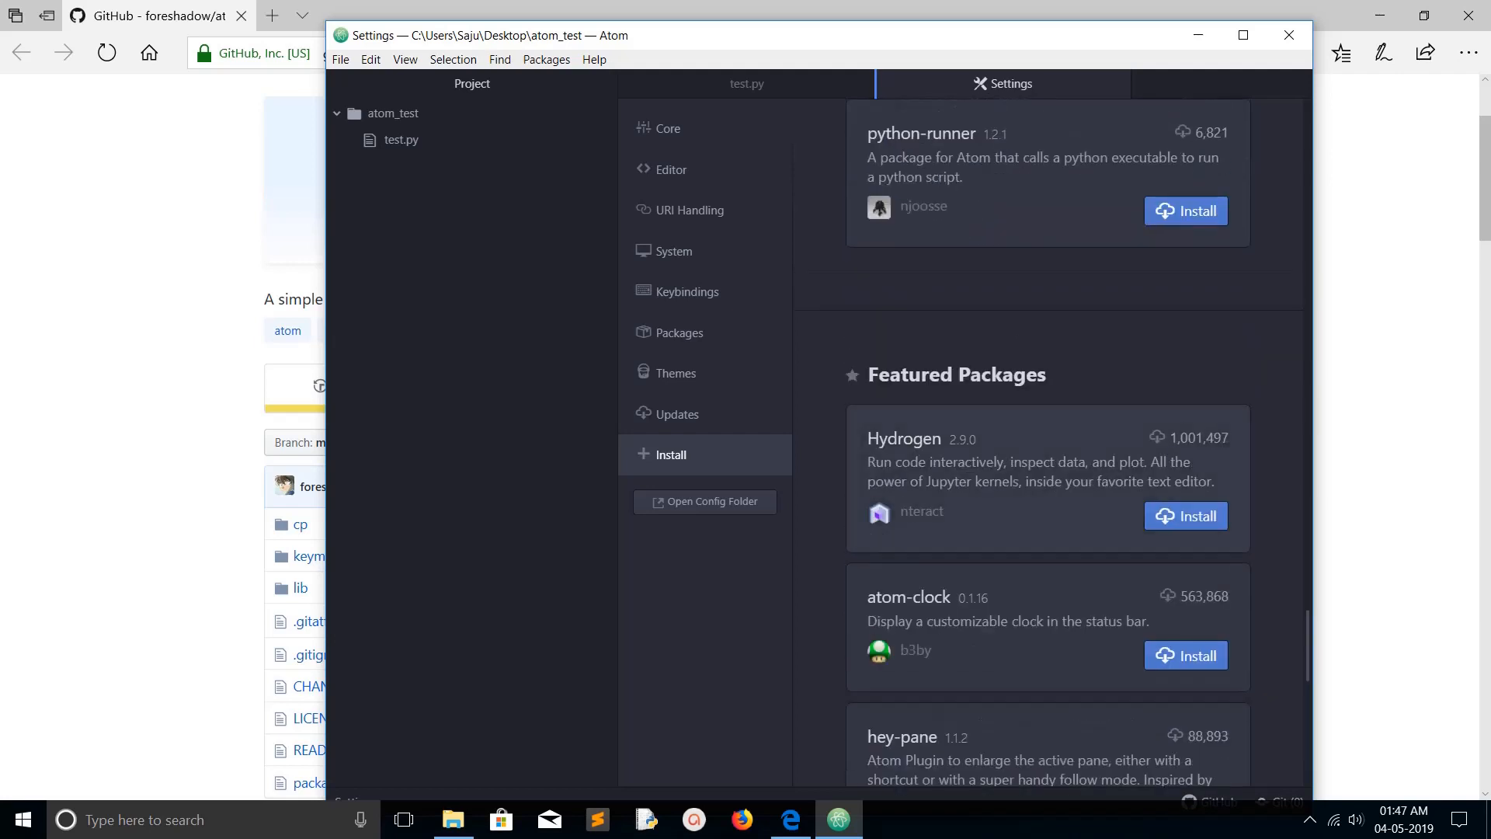
scroll("down", 3)
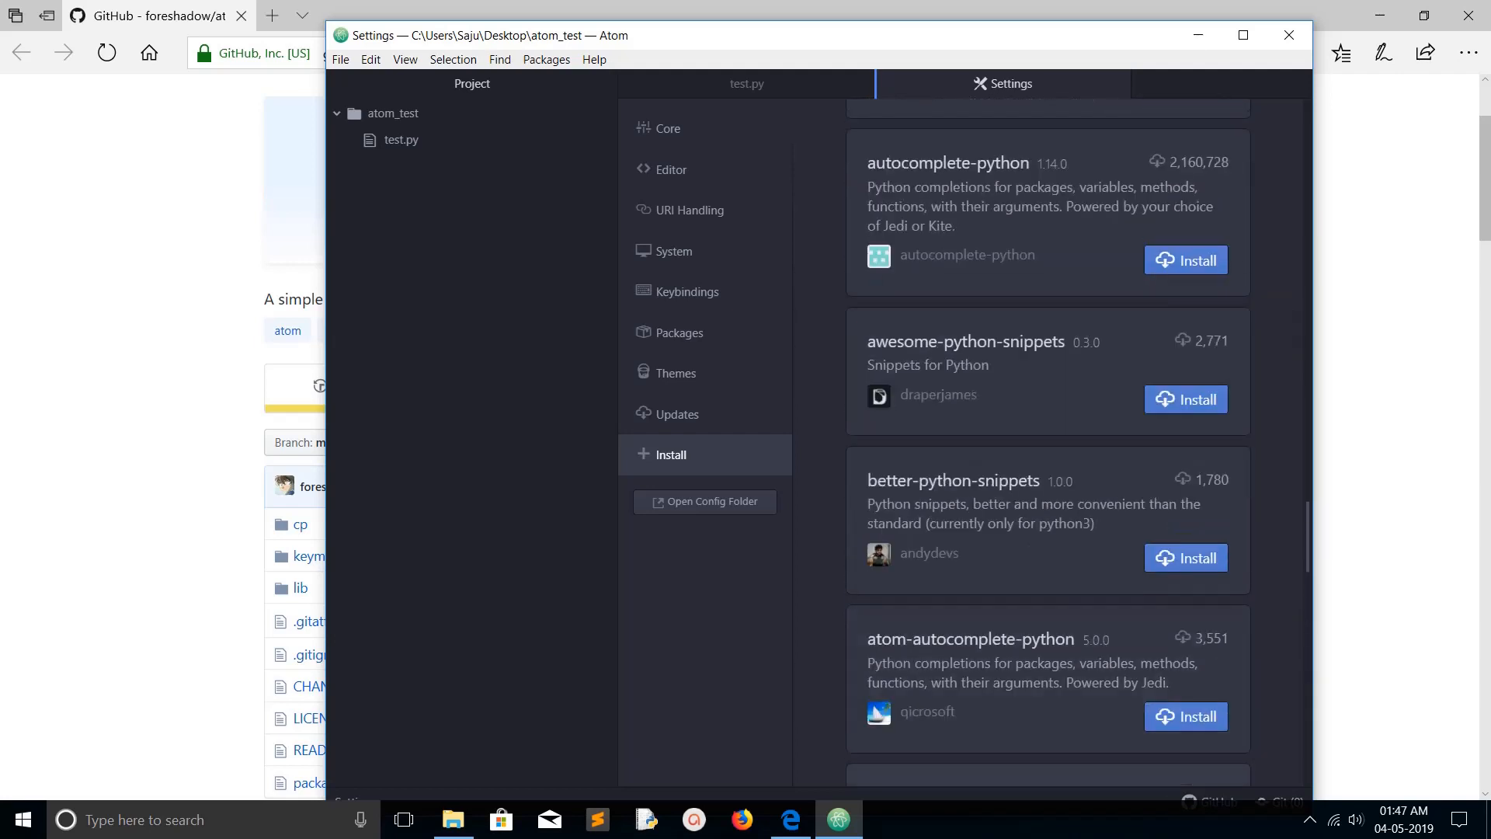
scroll("down", 3)
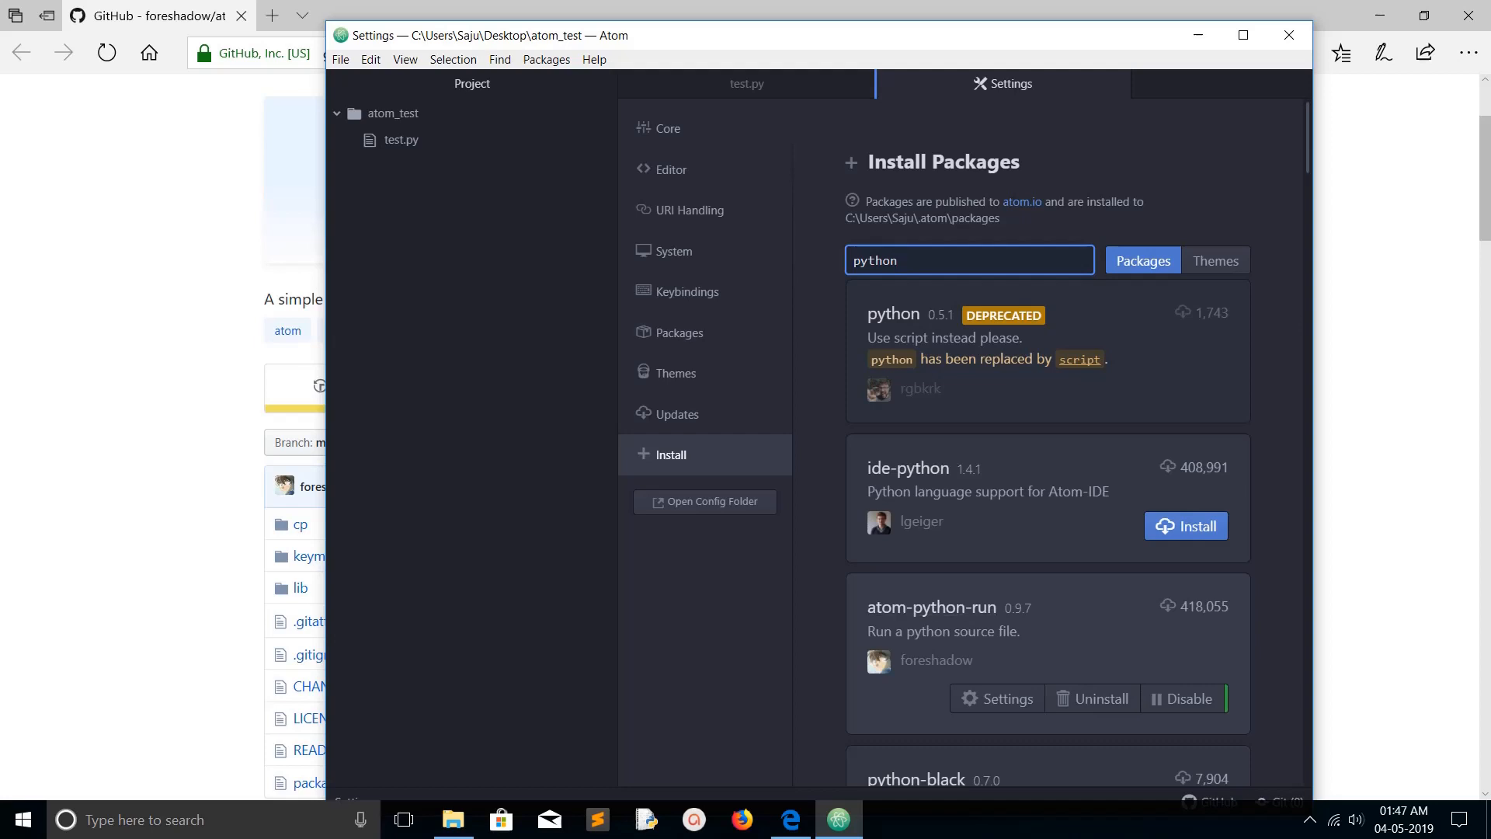
Open atom-python-run's package page showing console log and run command options
left_click(969, 260)
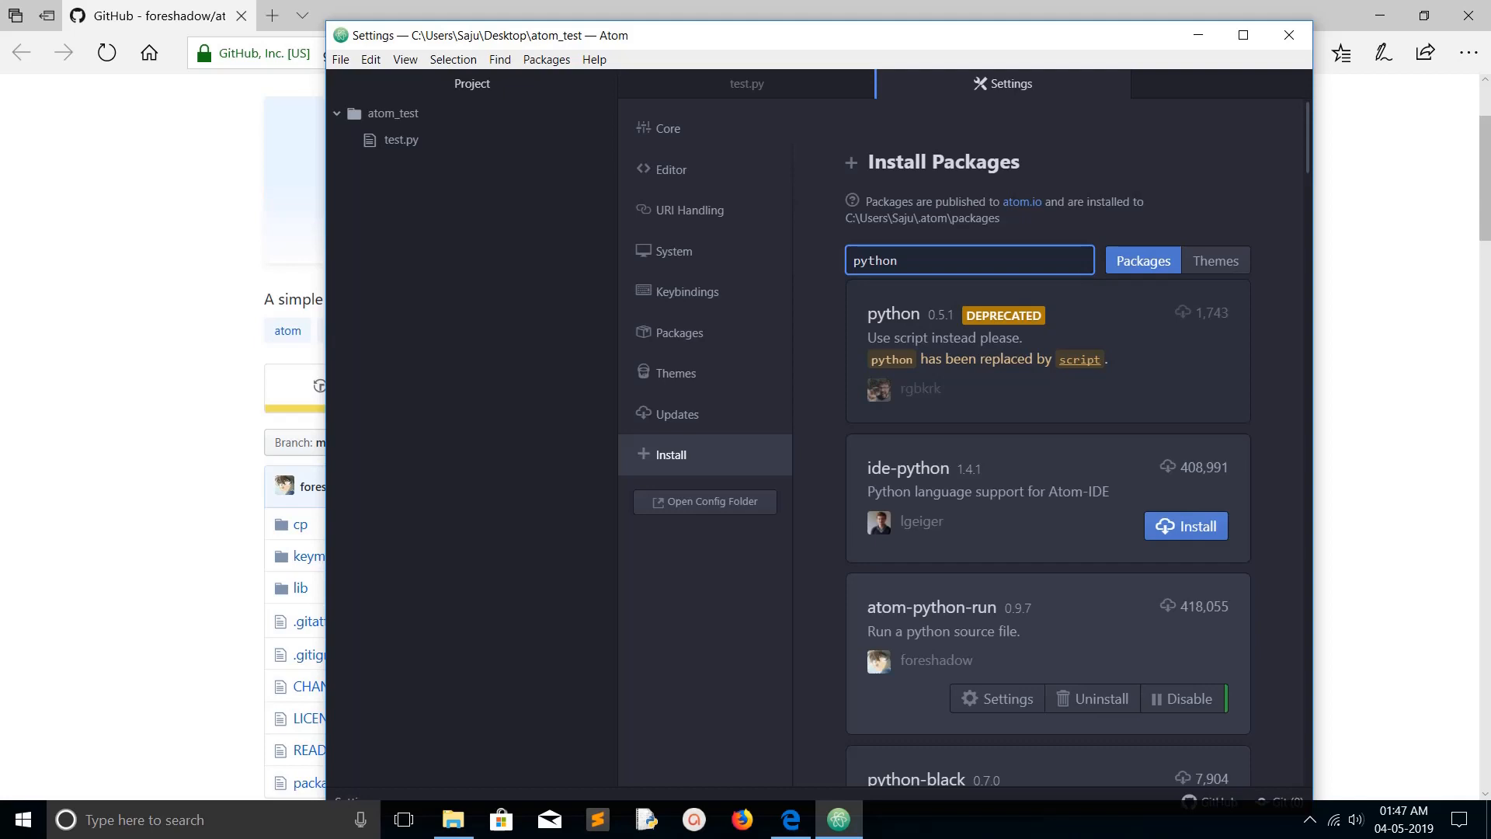
left_click(968, 259)
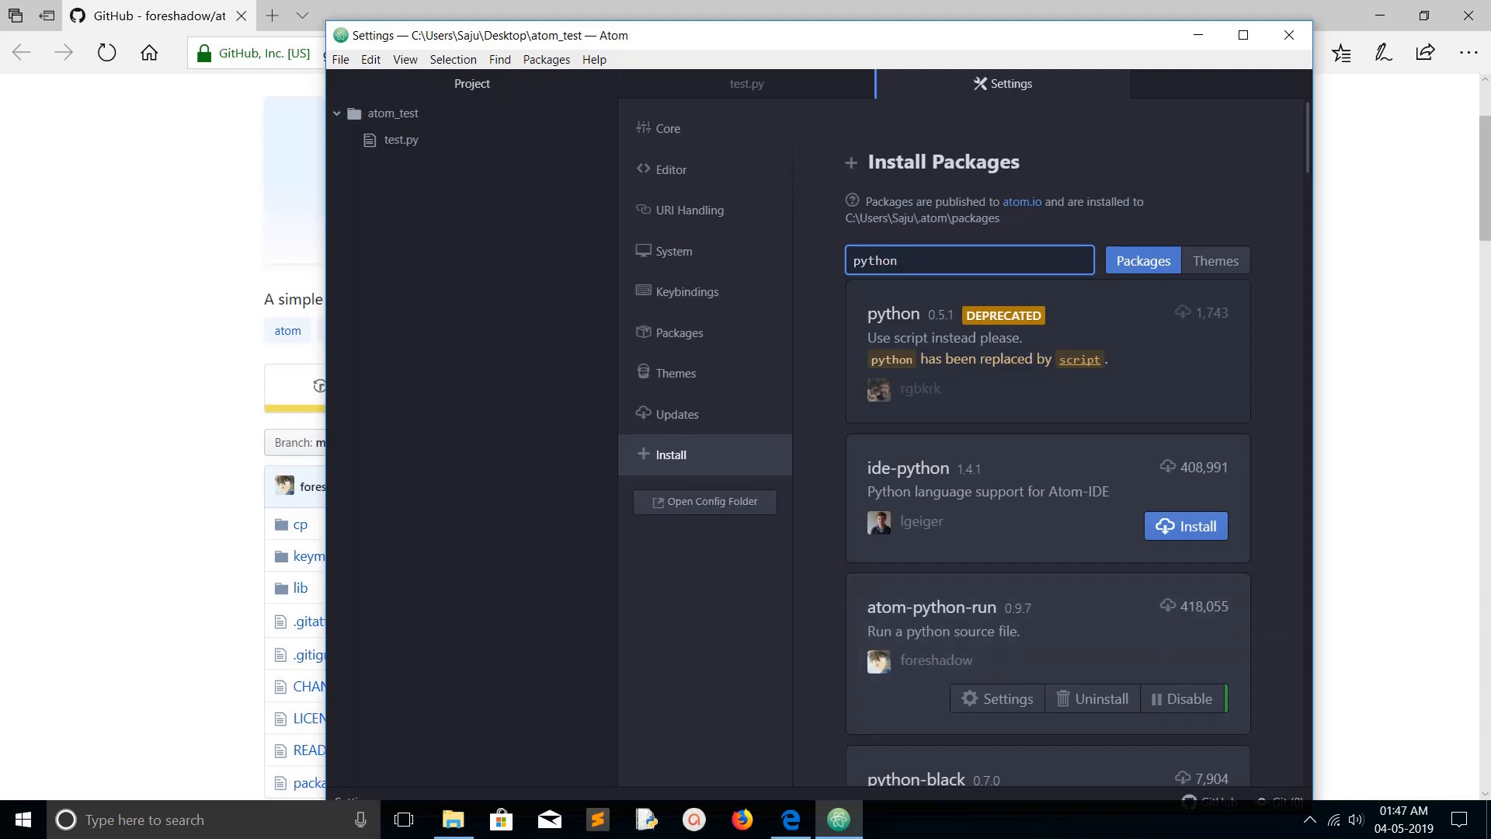
left_click(969, 260)
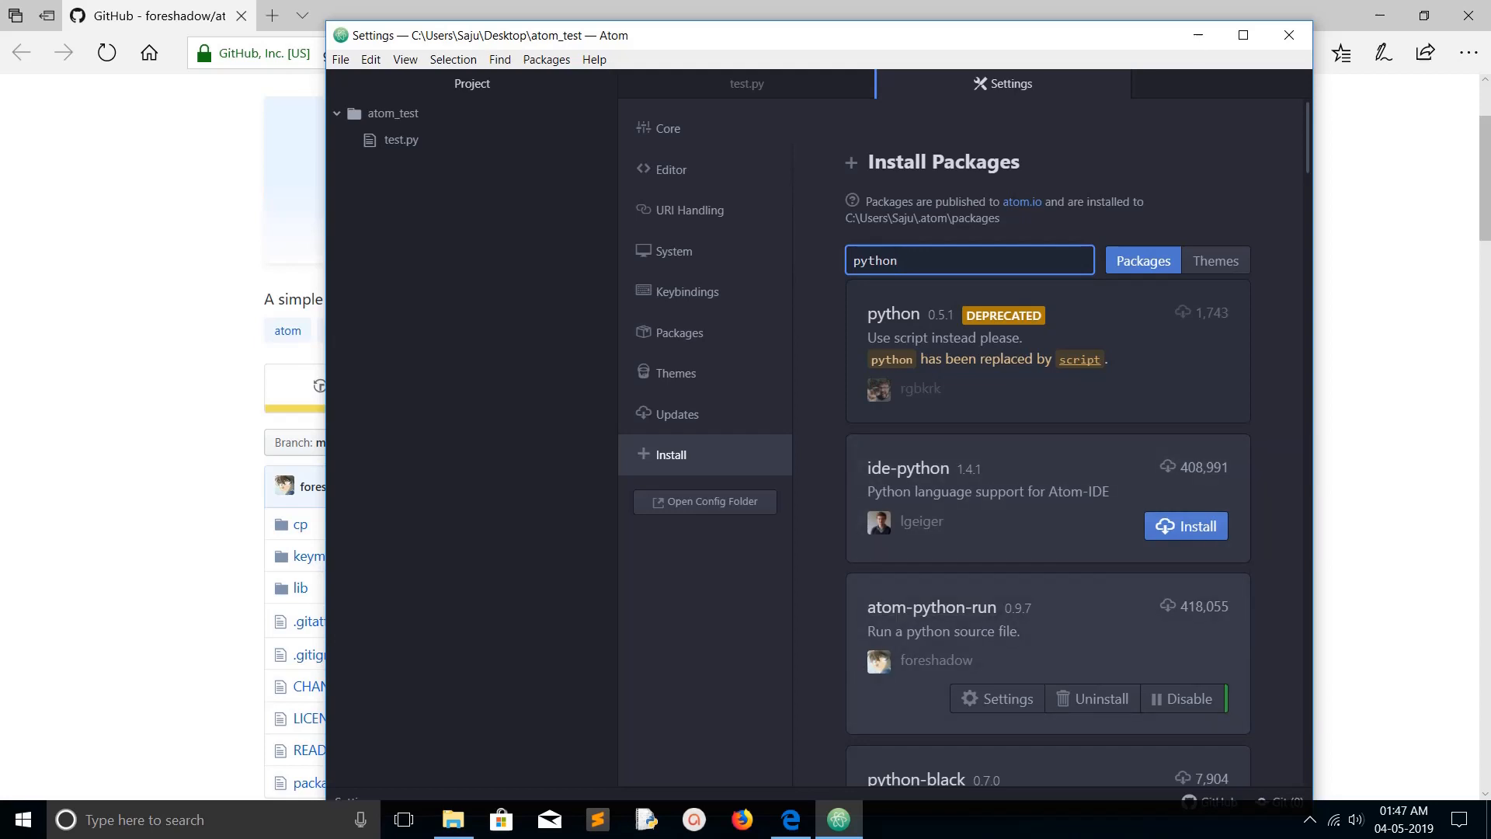
left_click(969, 260)
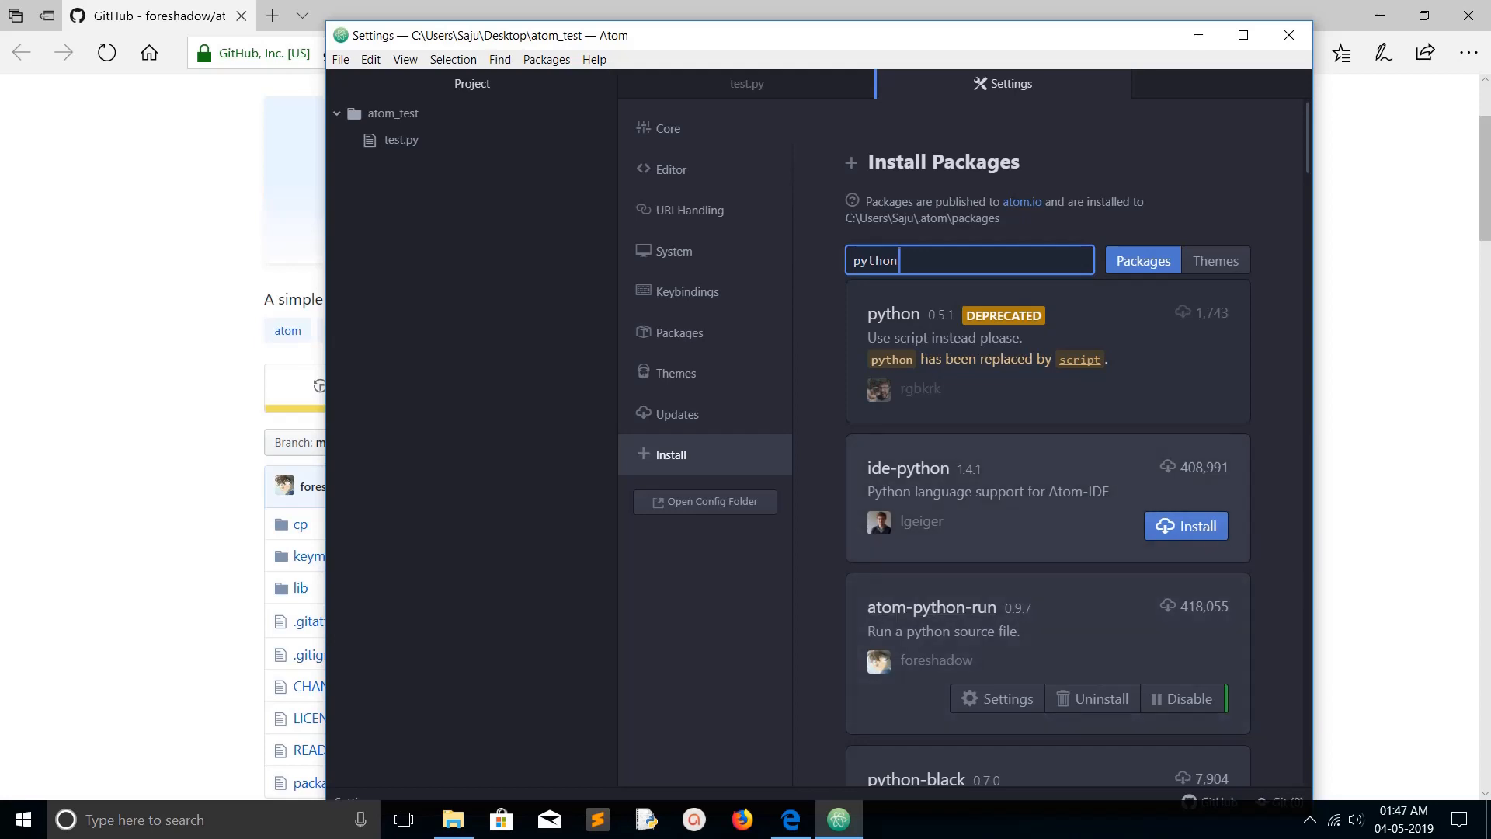
left_click(679, 333)
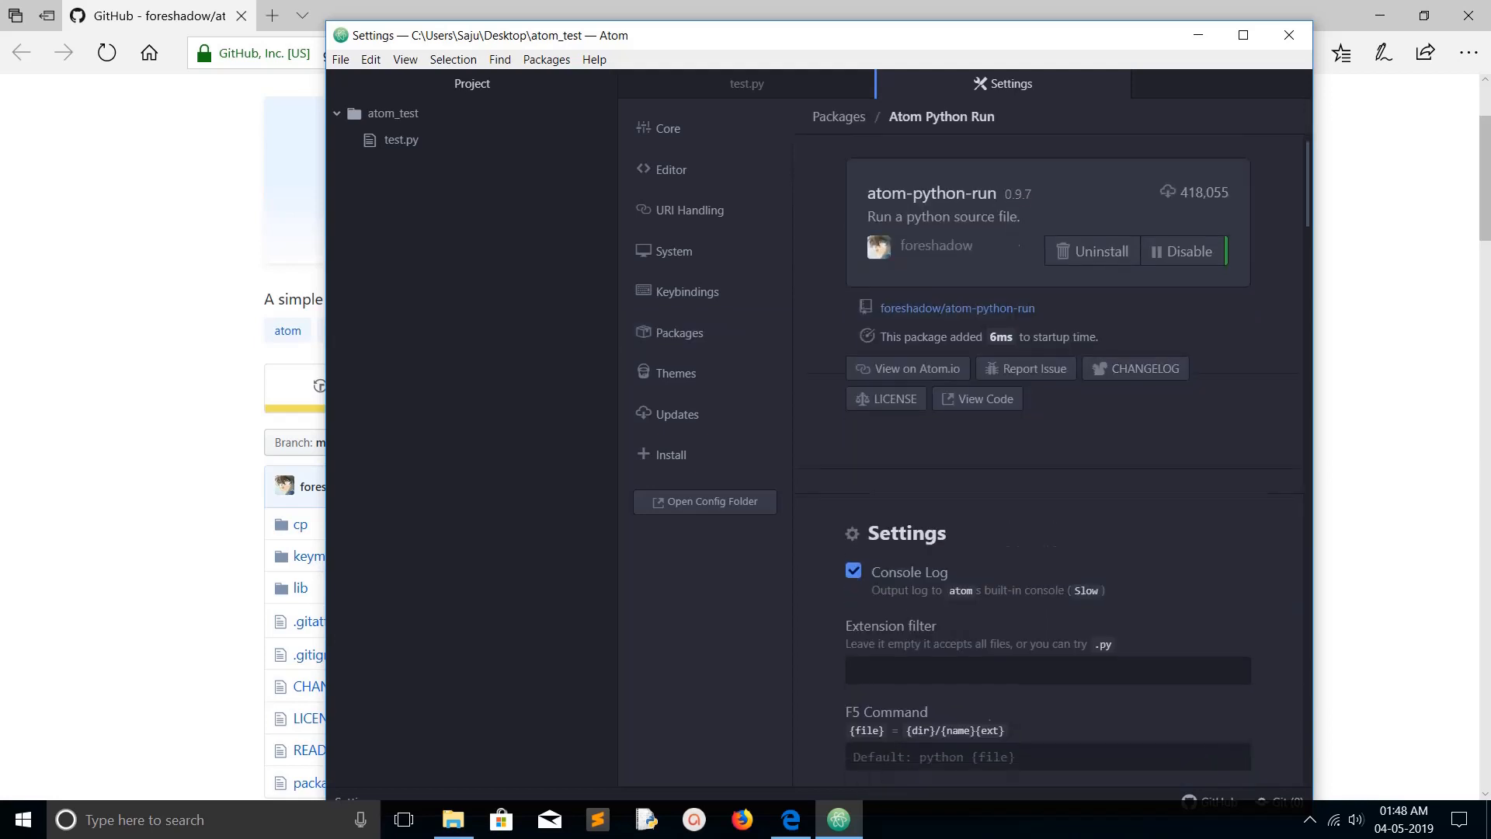
Scroll through atom-python-run's Settings section and README in Atom
scroll("down", 3)
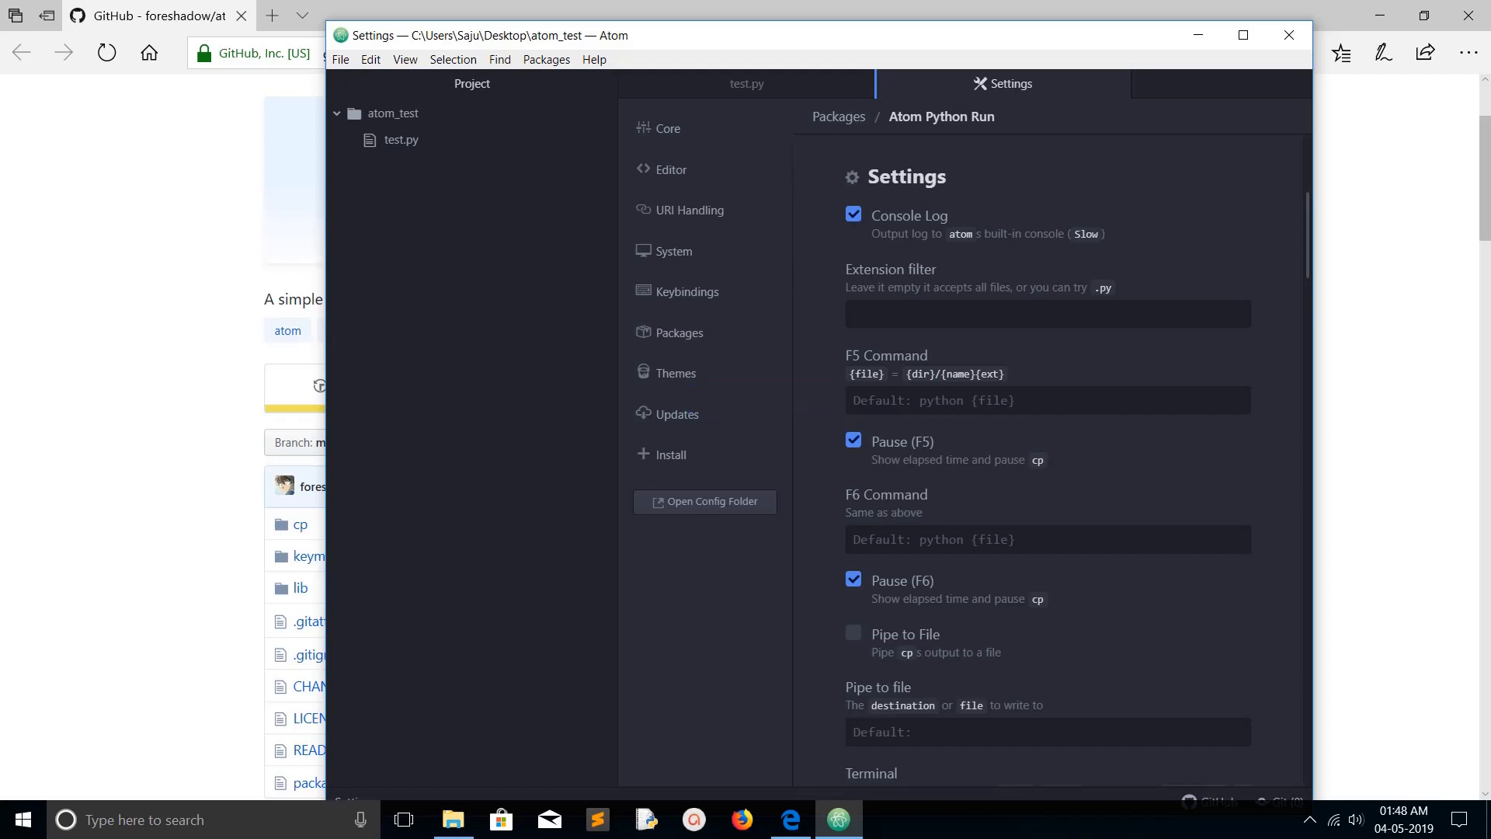
mouse_move(951, 539)
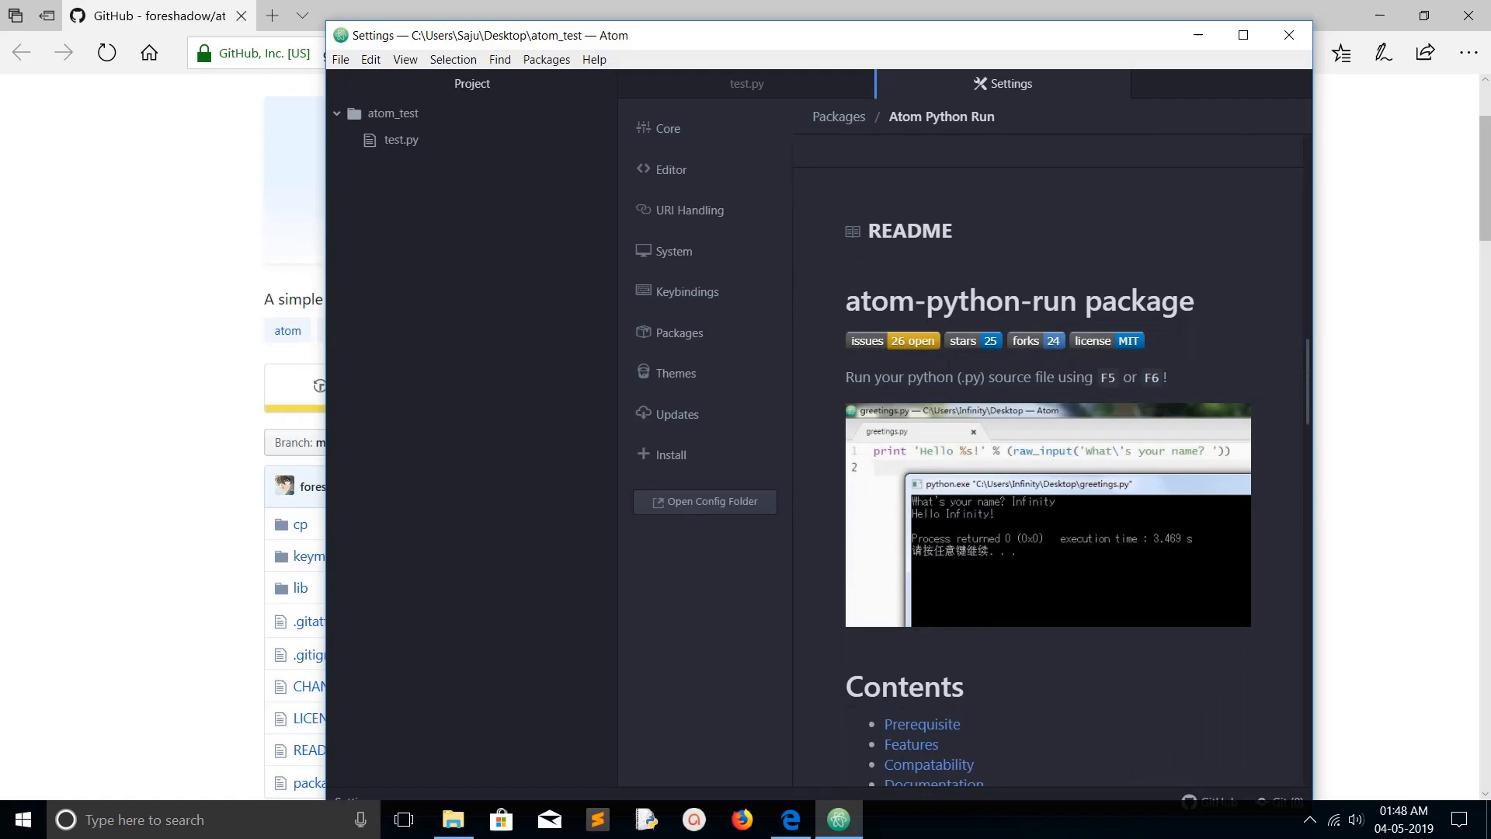
scroll("down", 3)
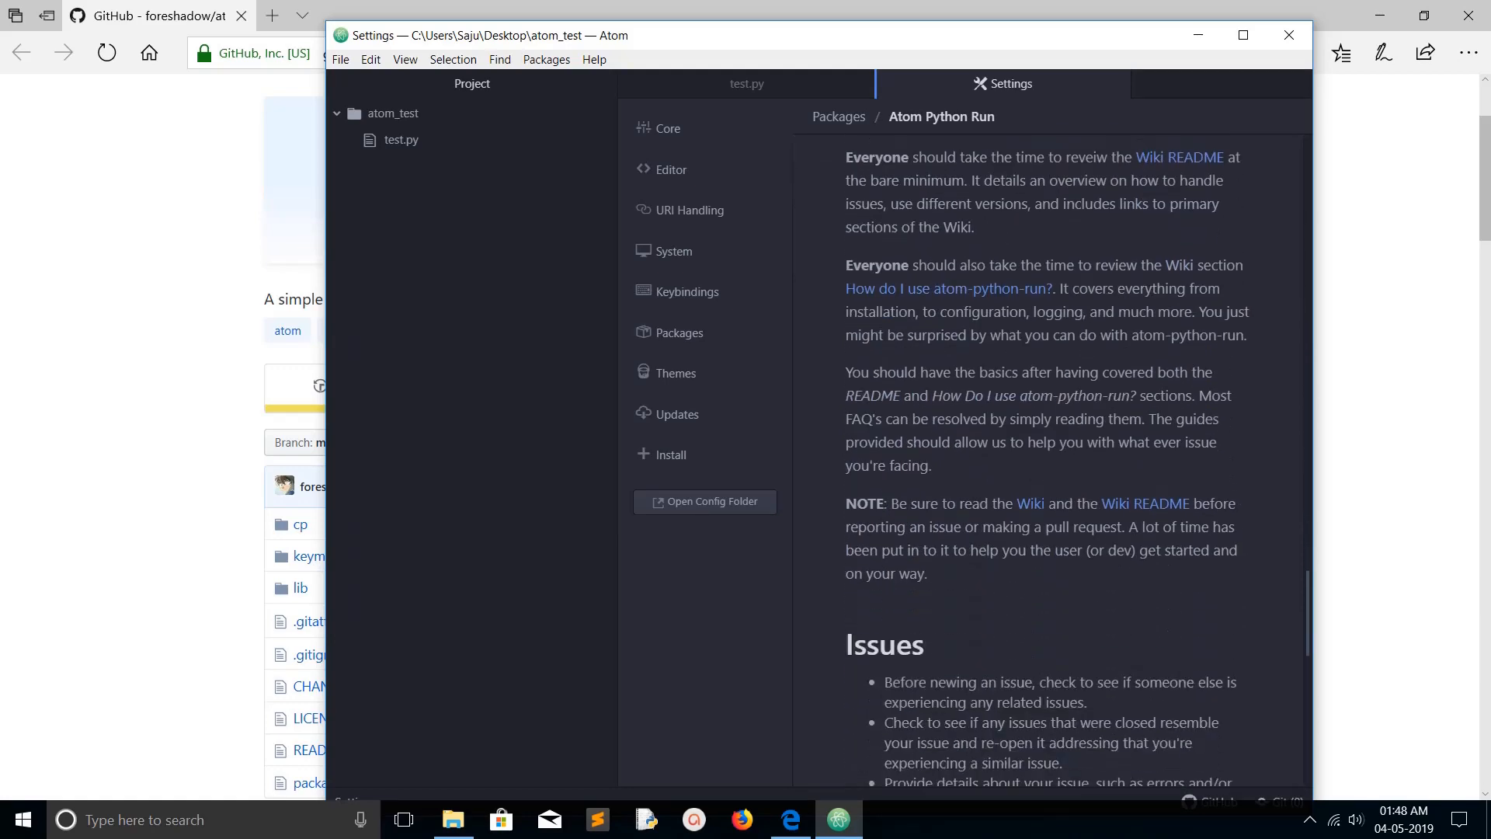
scroll("up", 3)
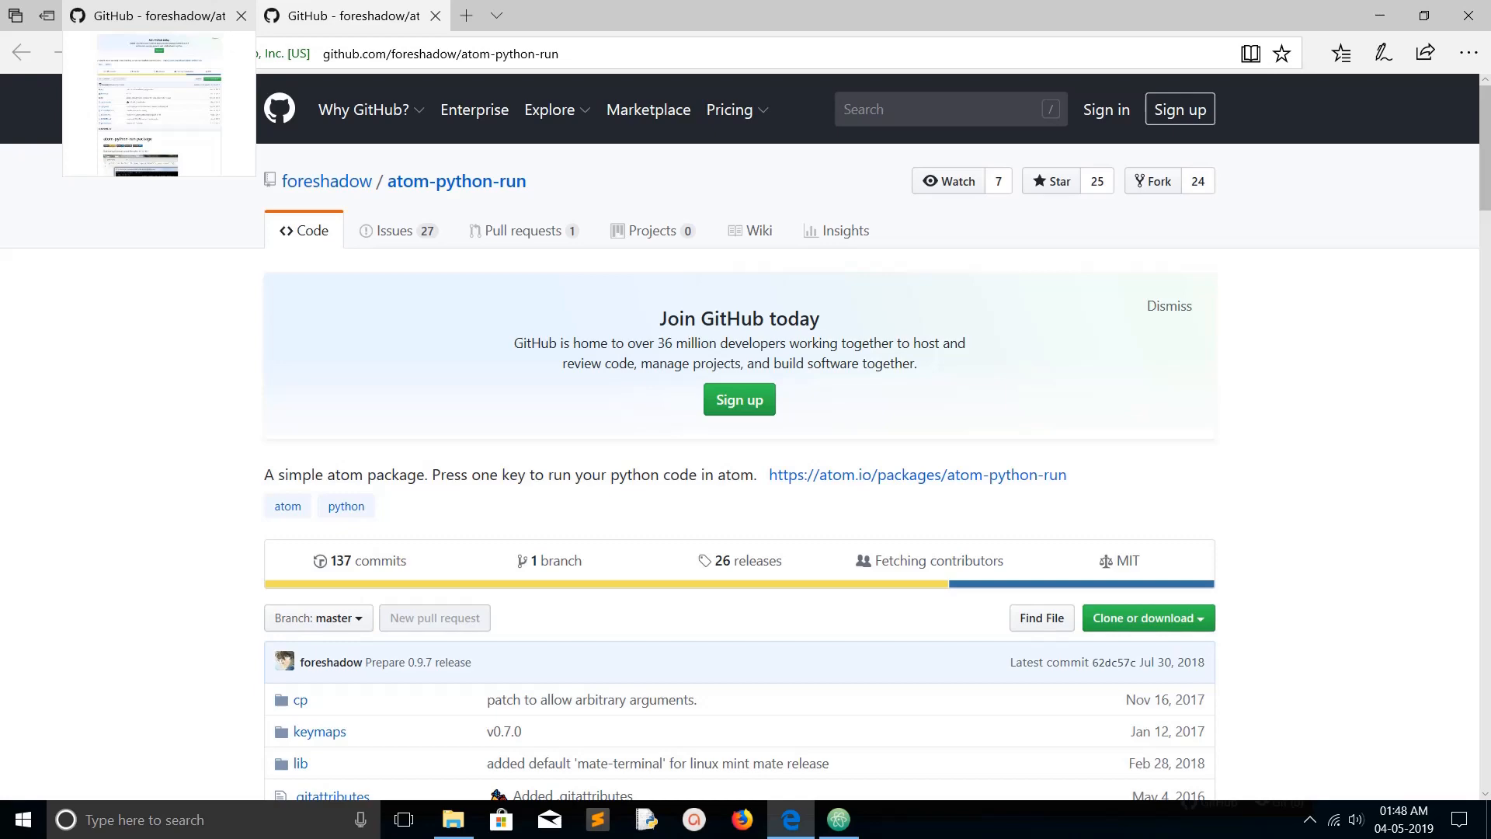
Scroll the GitHub README down to Contents, Prerequisite and Features
scroll("down", 3)
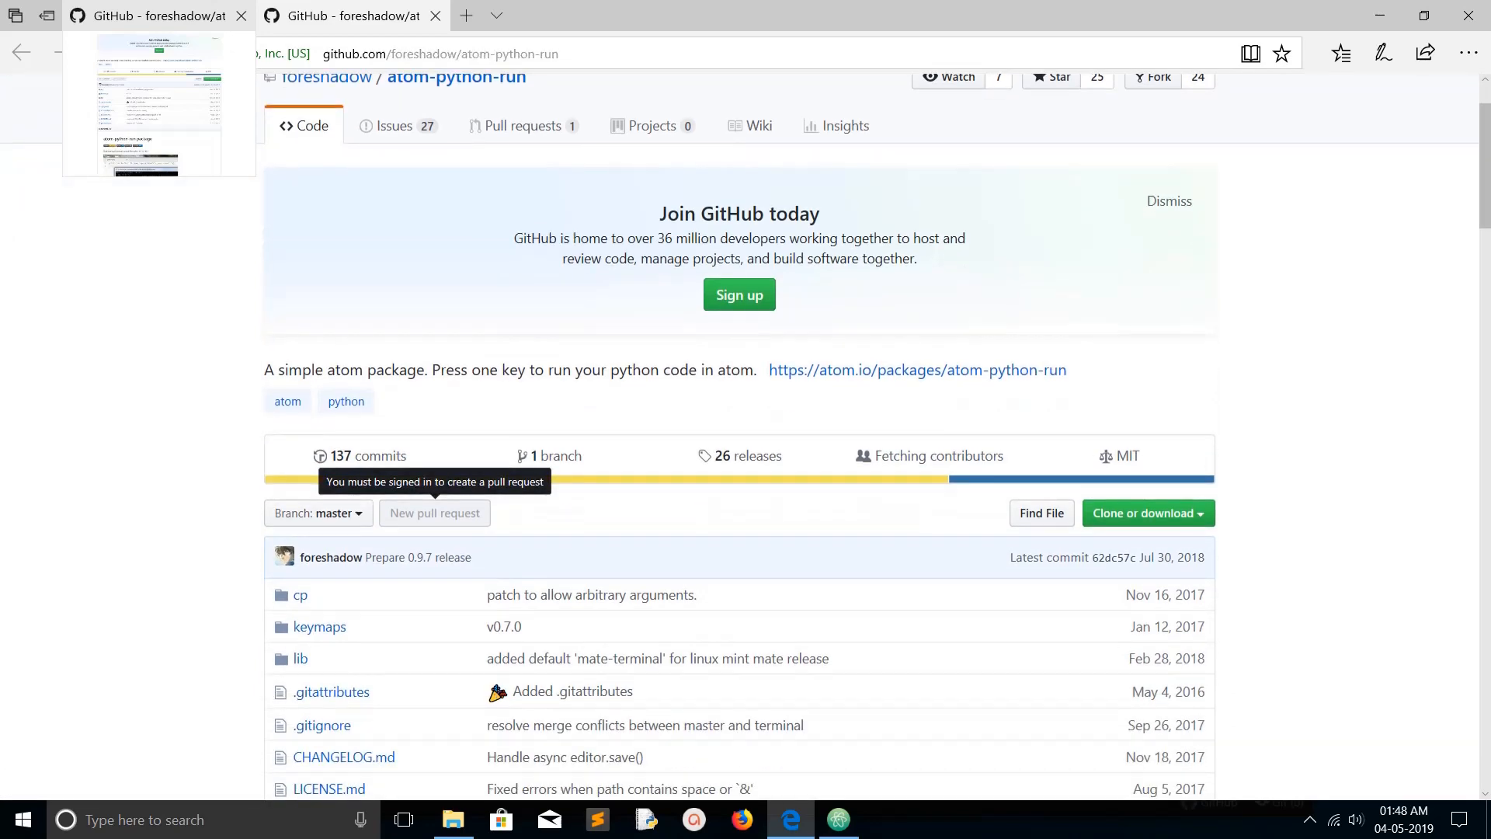
scroll("down", 3)
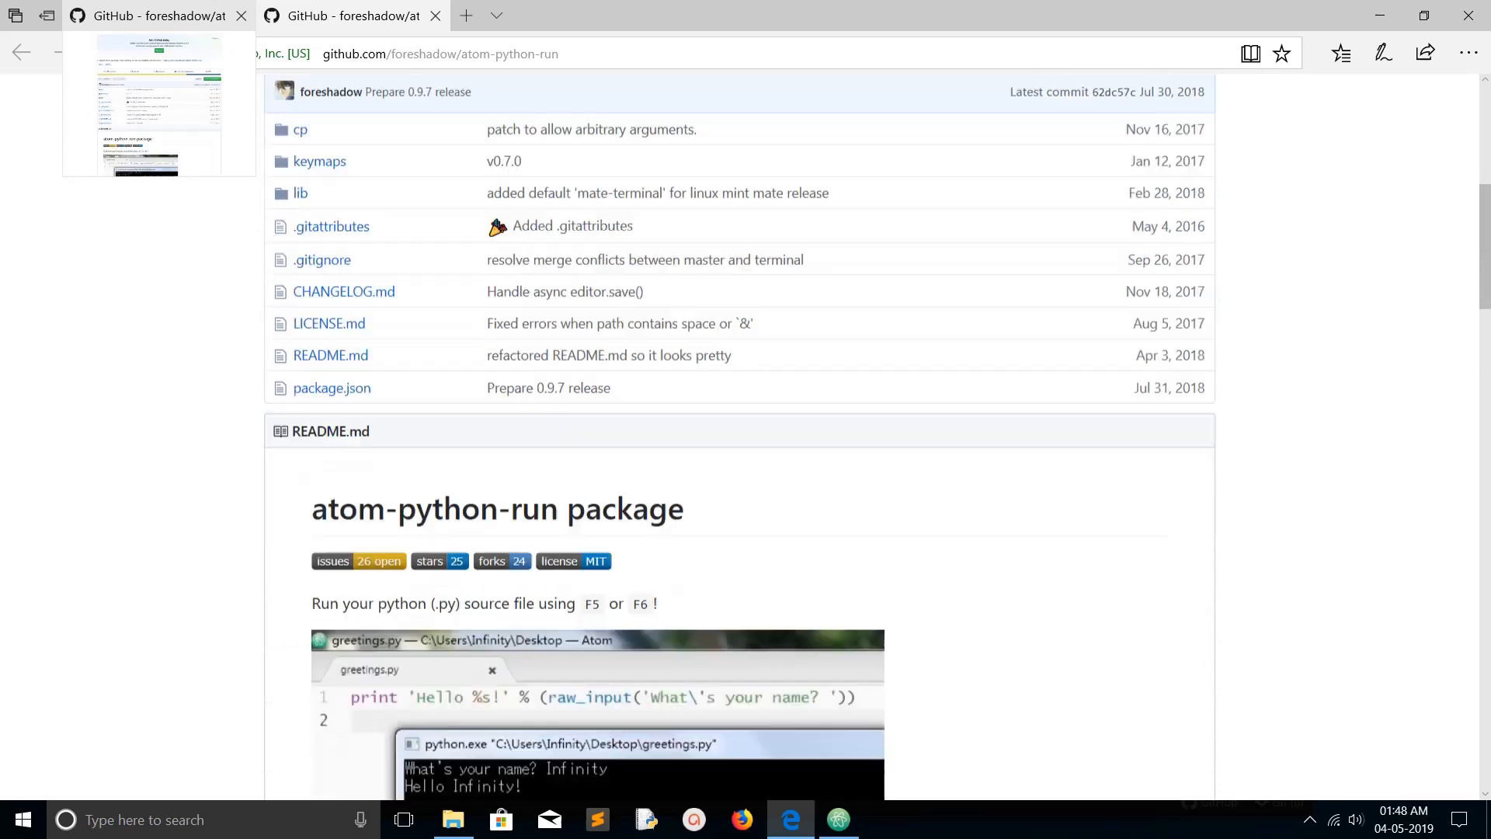
scroll("down", 3)
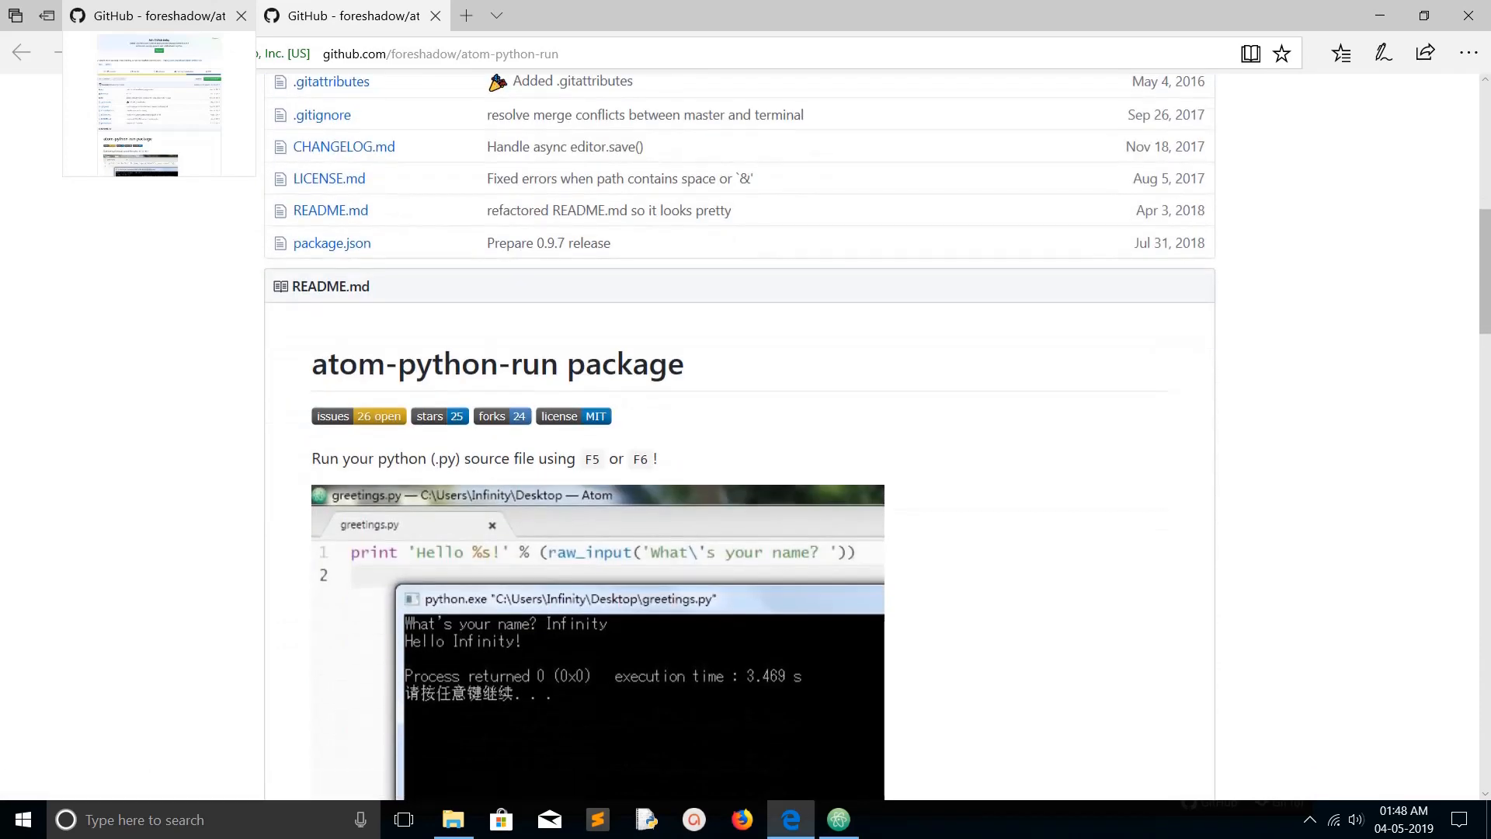
scroll("down", 3)
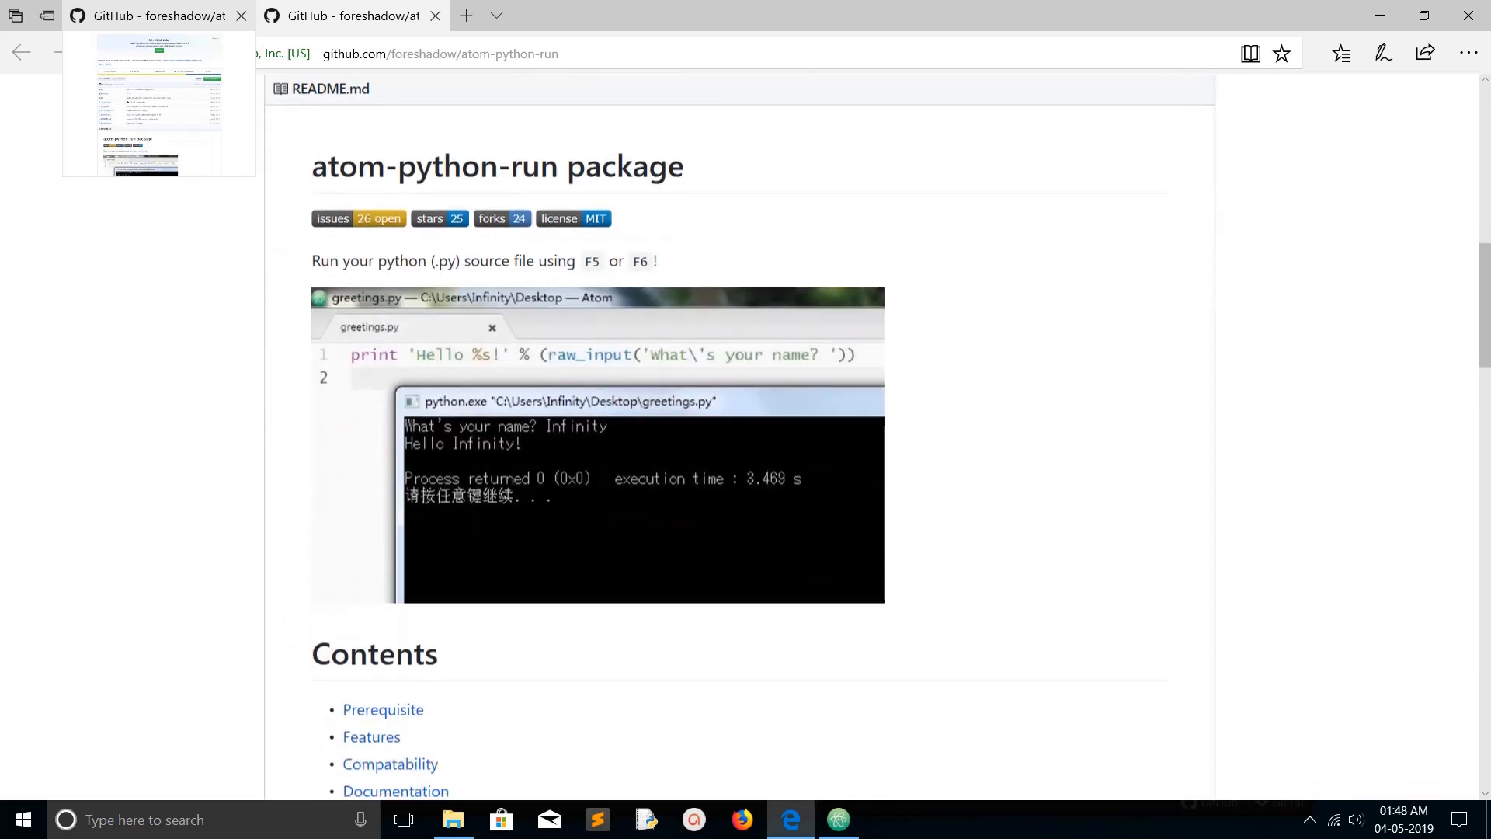
scroll("down", 3)
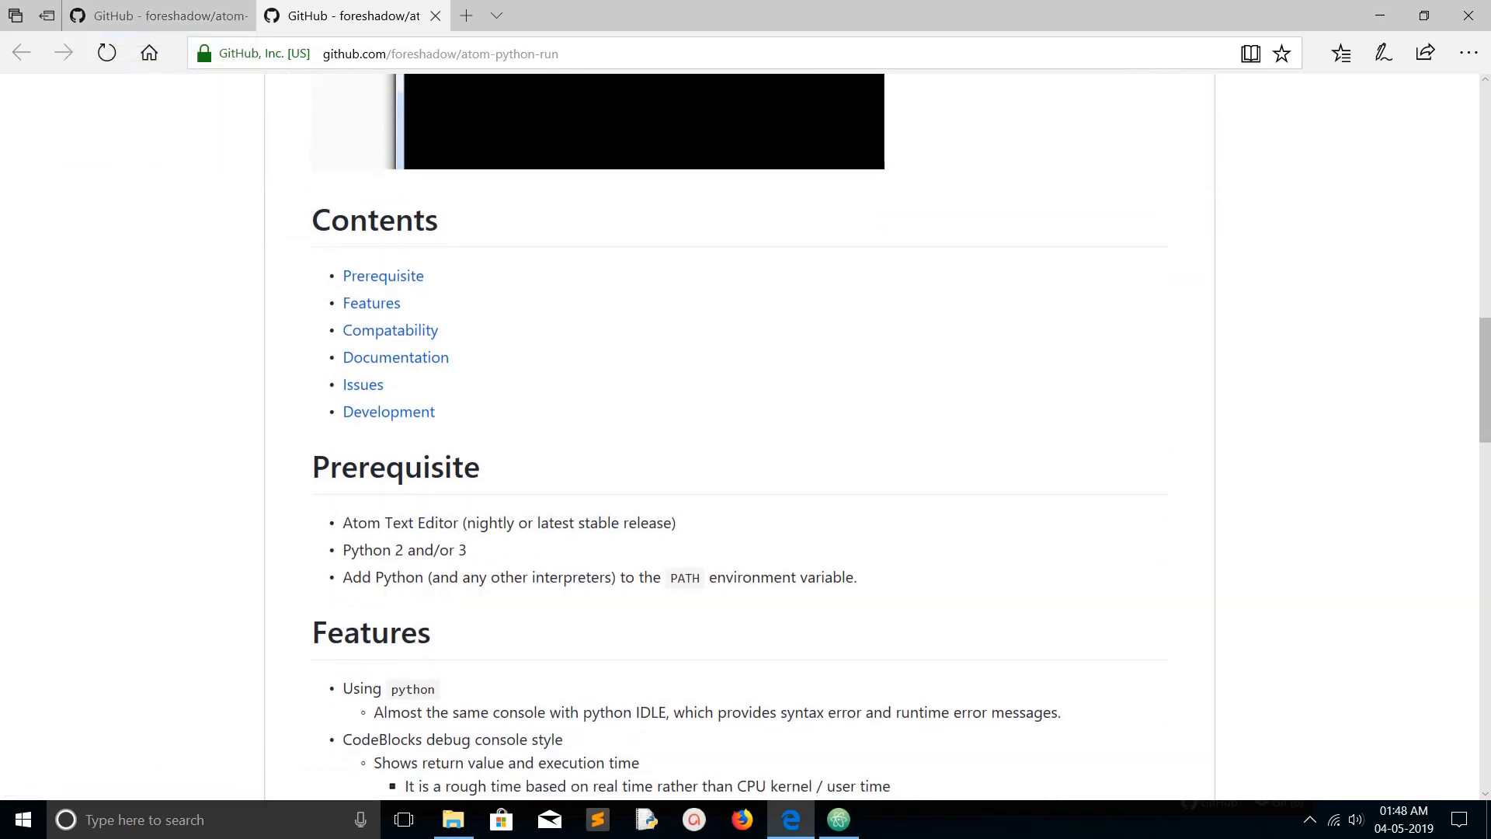
Return to Atom and reopen the test.py input-and-print script tab
left_click(837, 818)
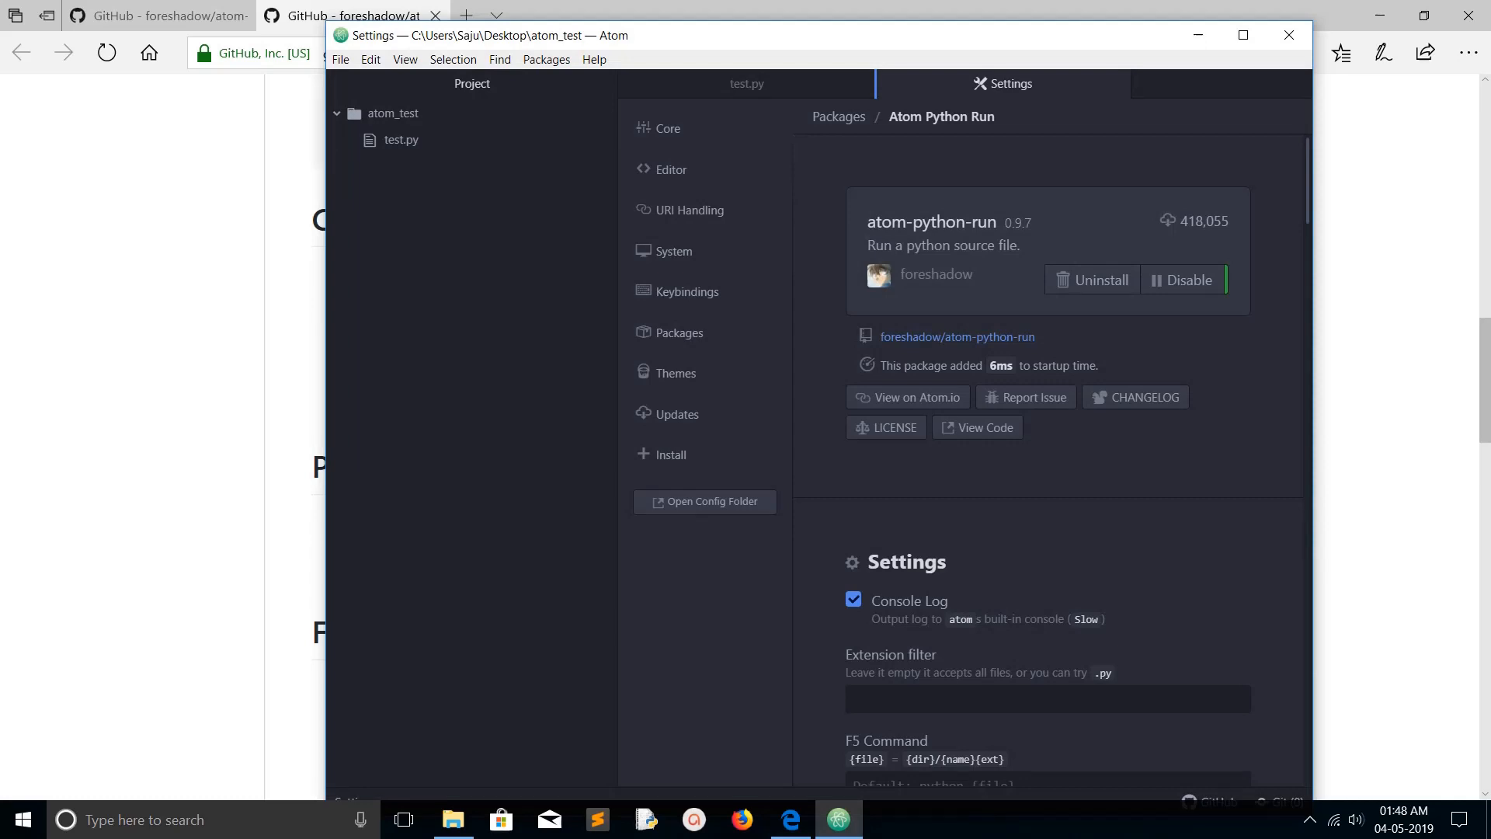
left_click(746, 84)
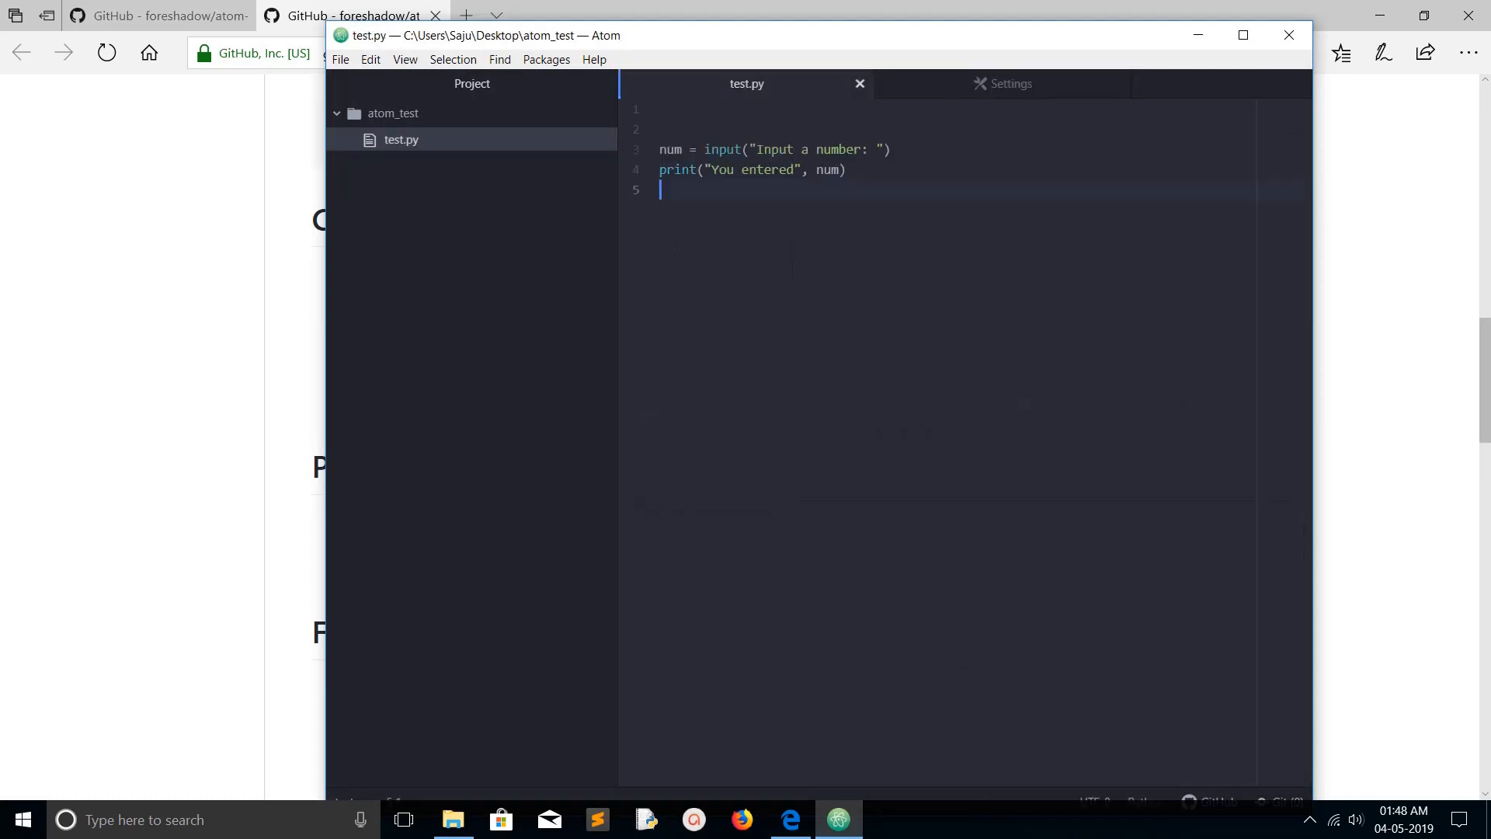